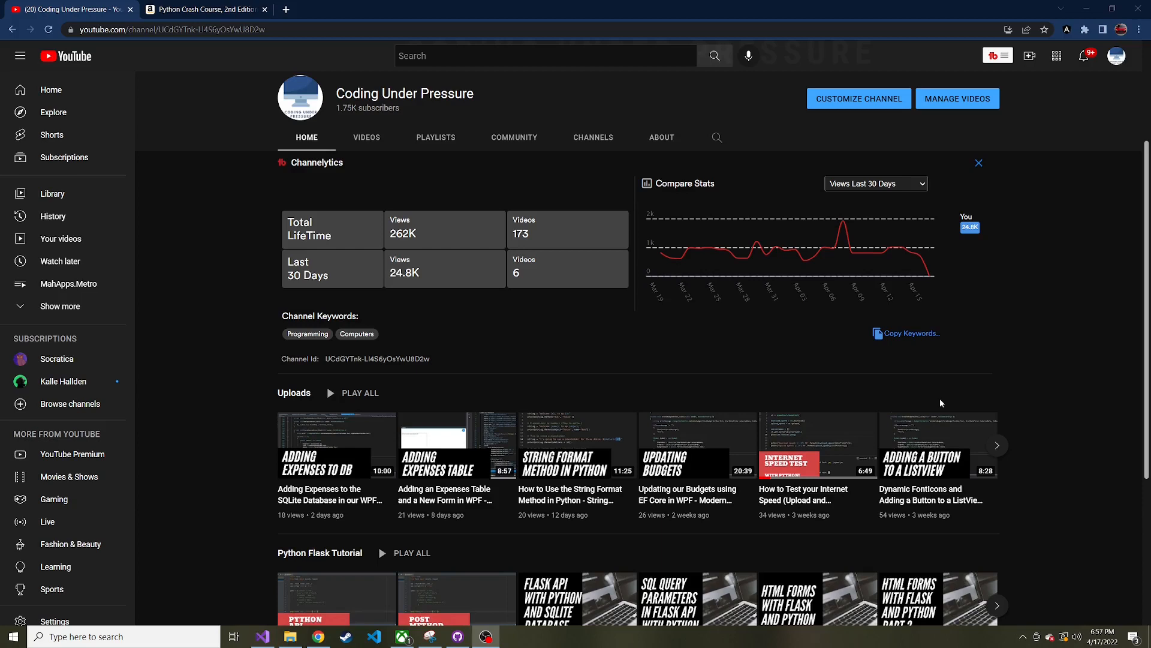
mouse_move(915, 317)
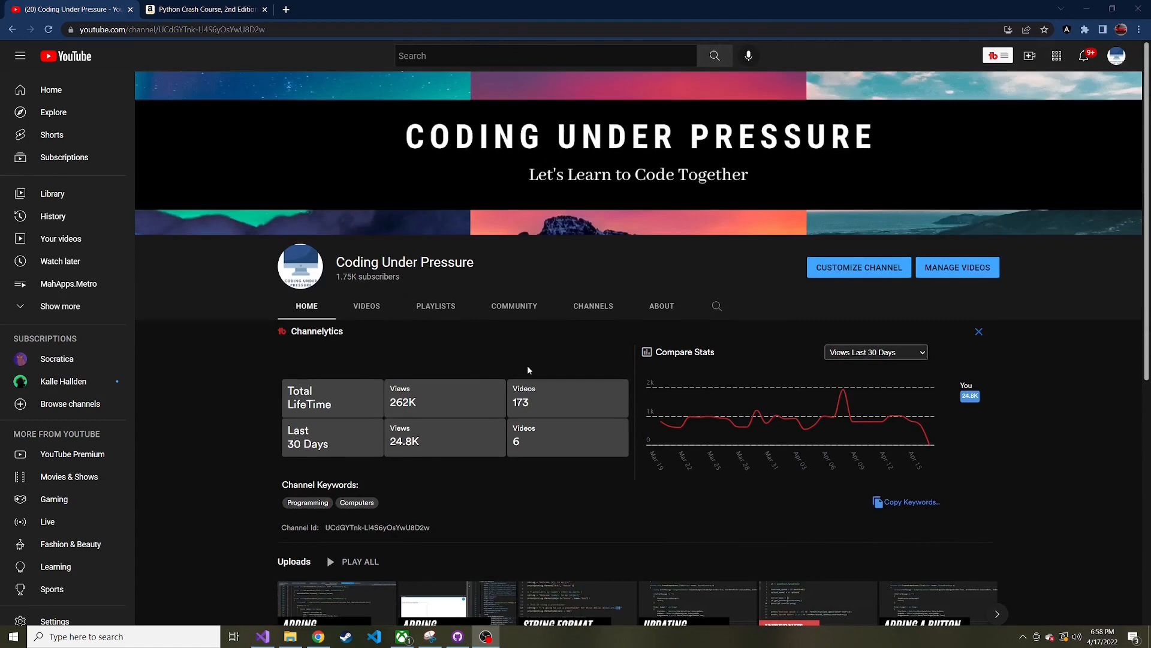
mouse_move(438, 480)
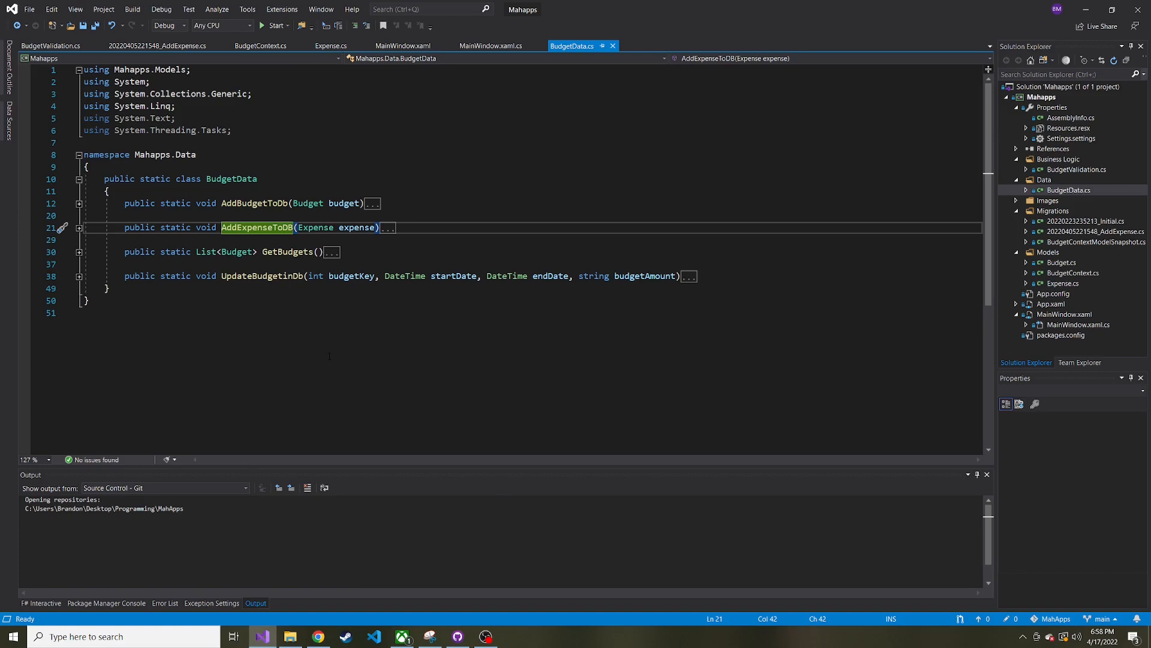
Show the expenses table in DB Browser and inspect the Gas expense's Title, Amount 60.0 and BudgetId
left_click(263, 26)
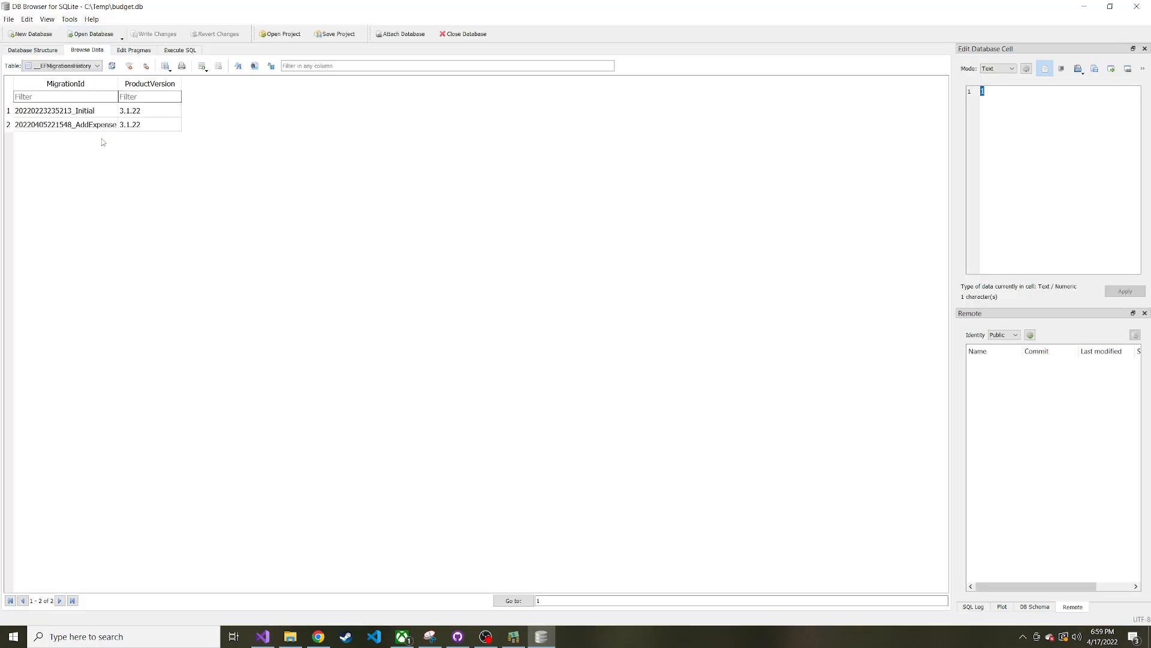
left_click(96, 64)
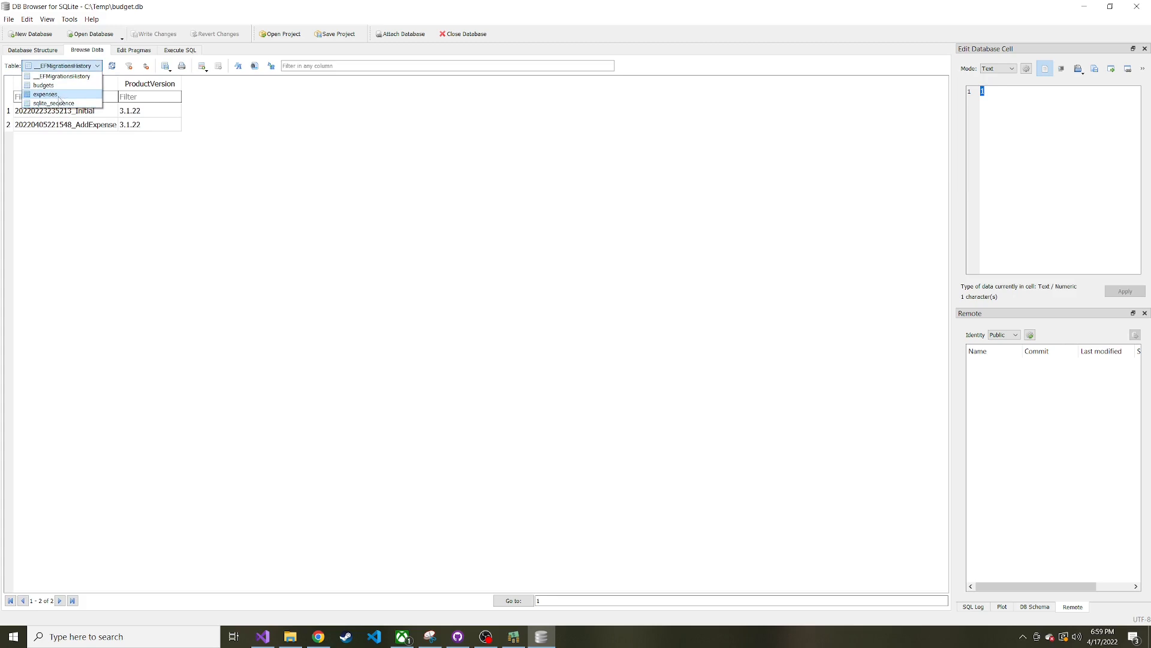
left_click(45, 94)
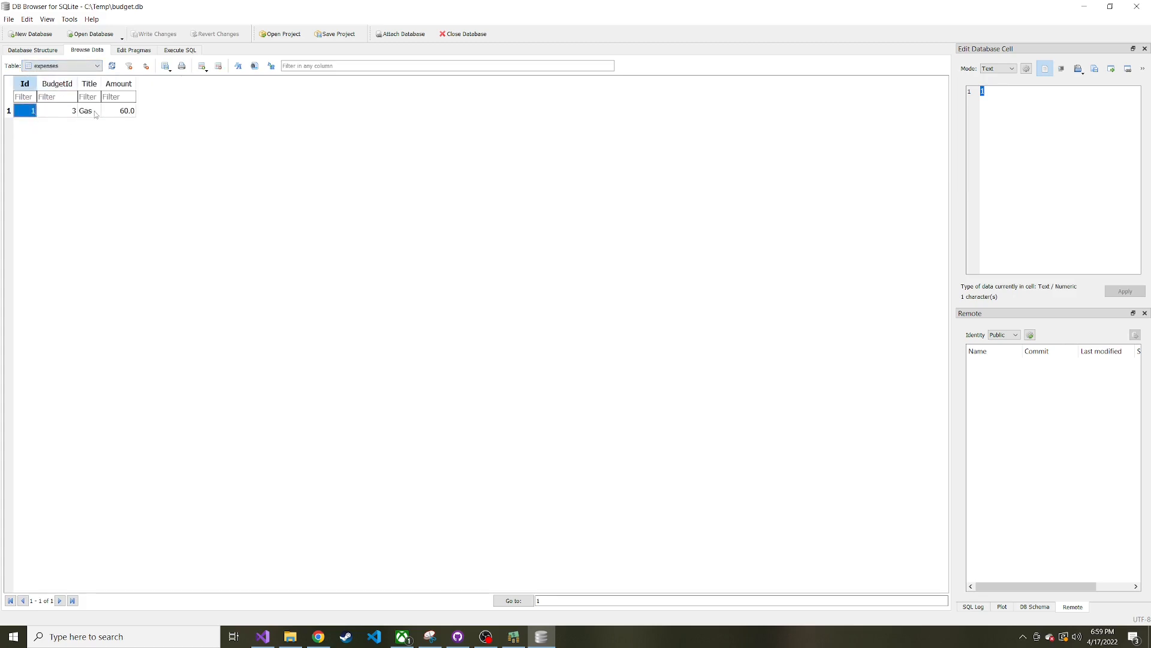
left_click(85, 110)
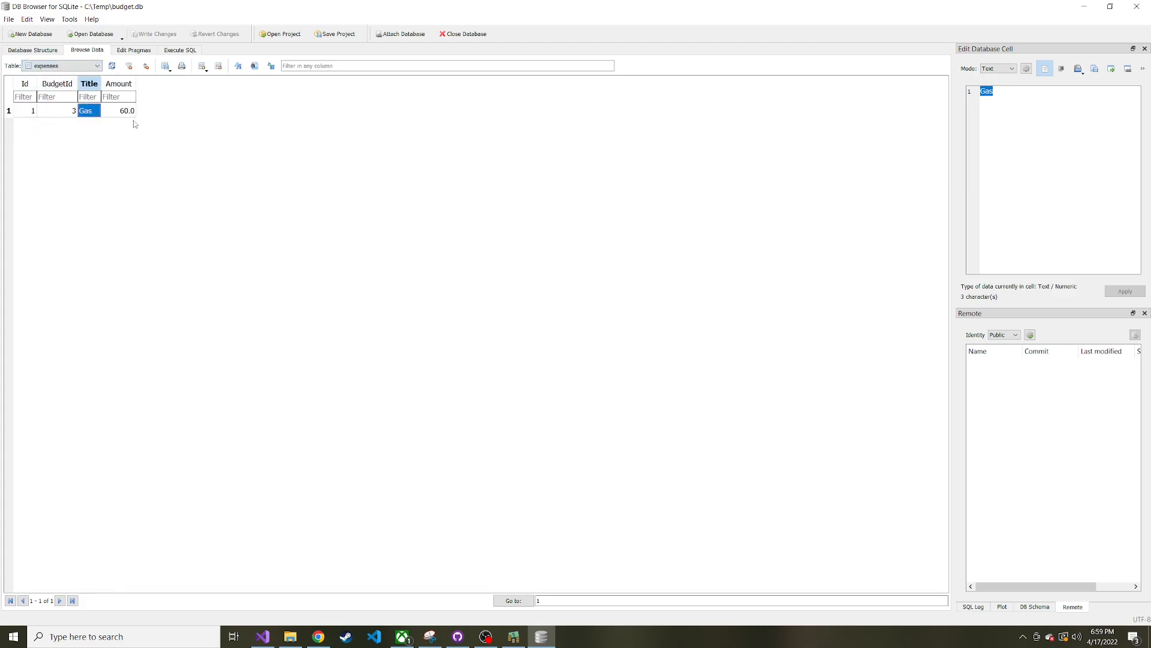
left_click(126, 110)
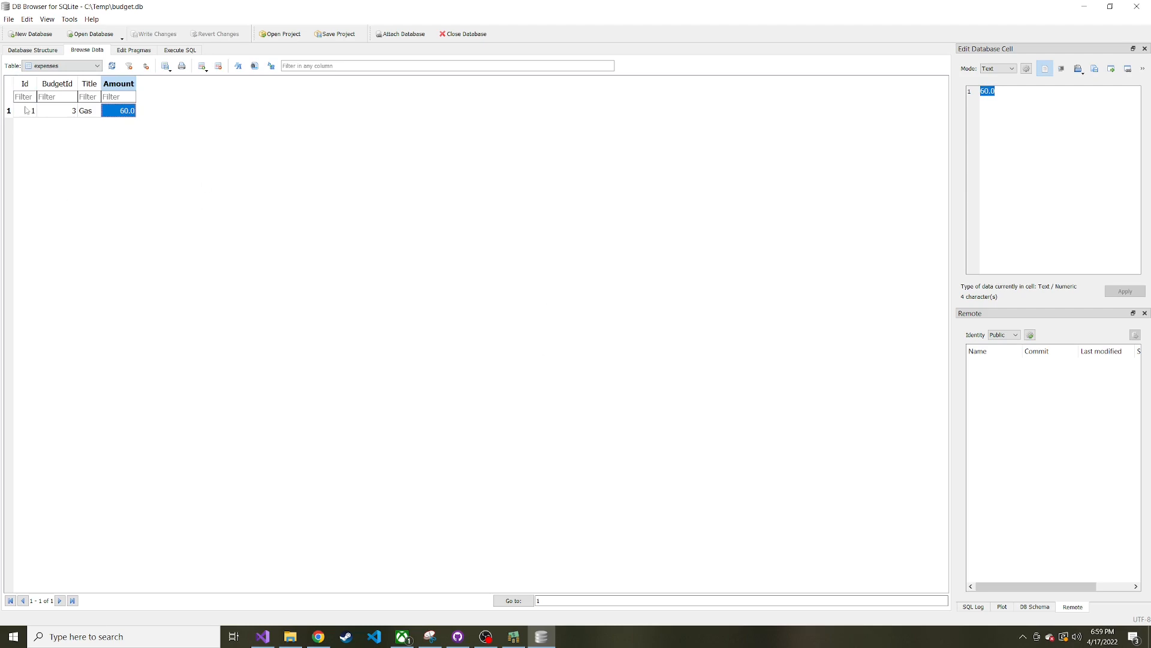
left_click(56, 110)
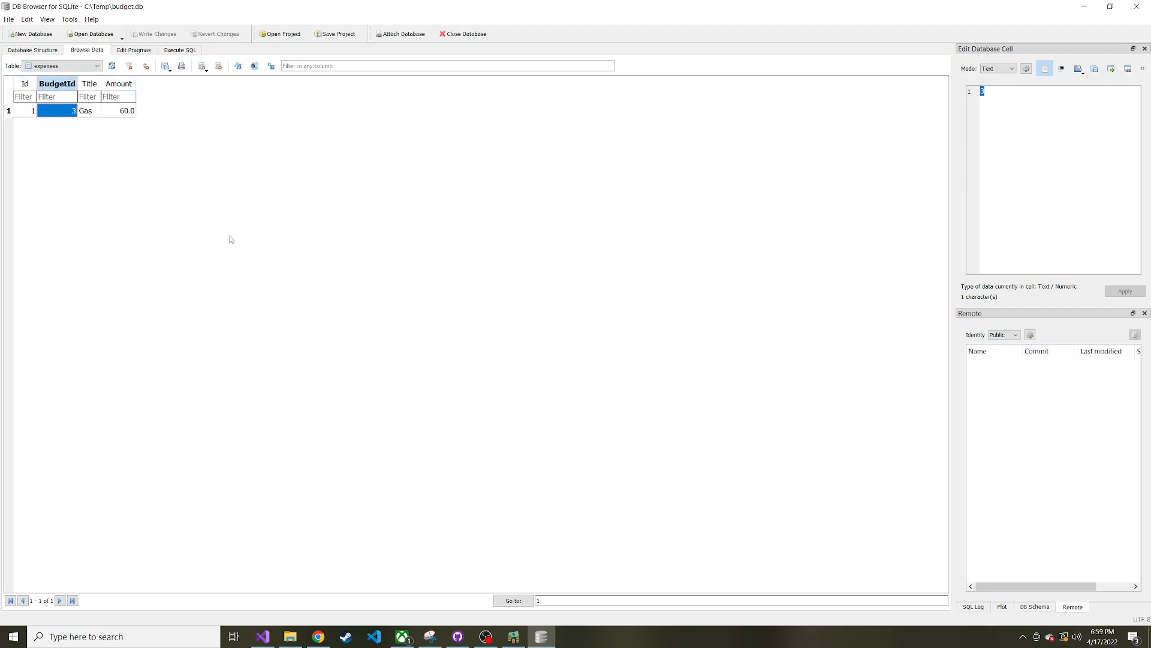
Switch to the budgets table to show its three rows
left_click(62, 65)
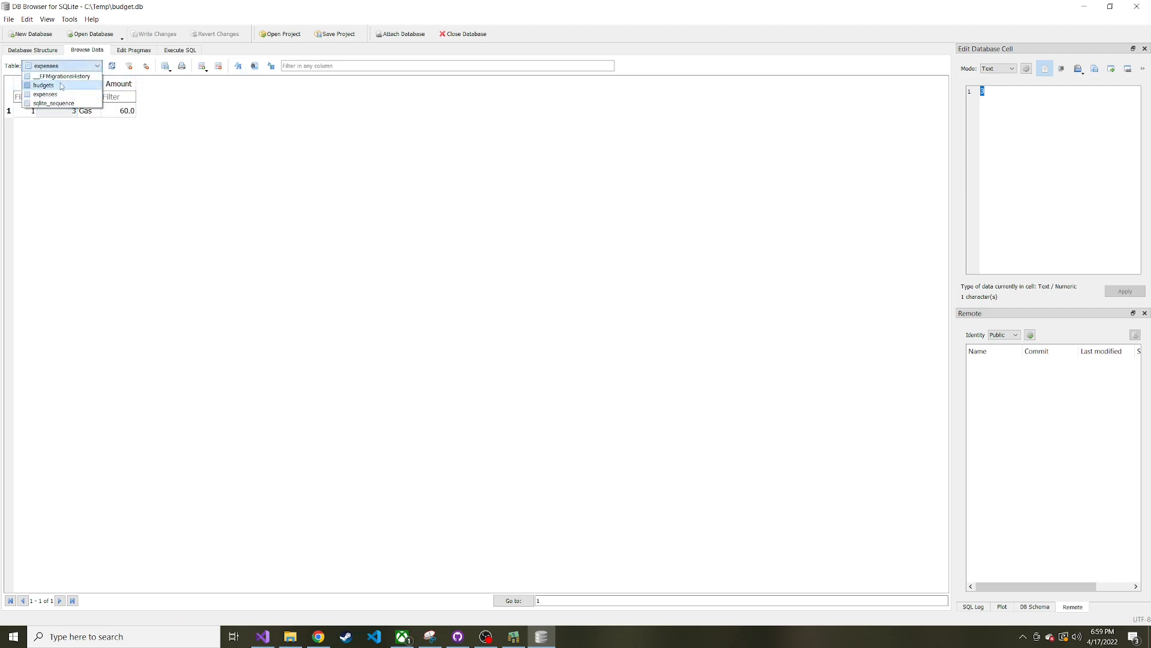
left_click(43, 84)
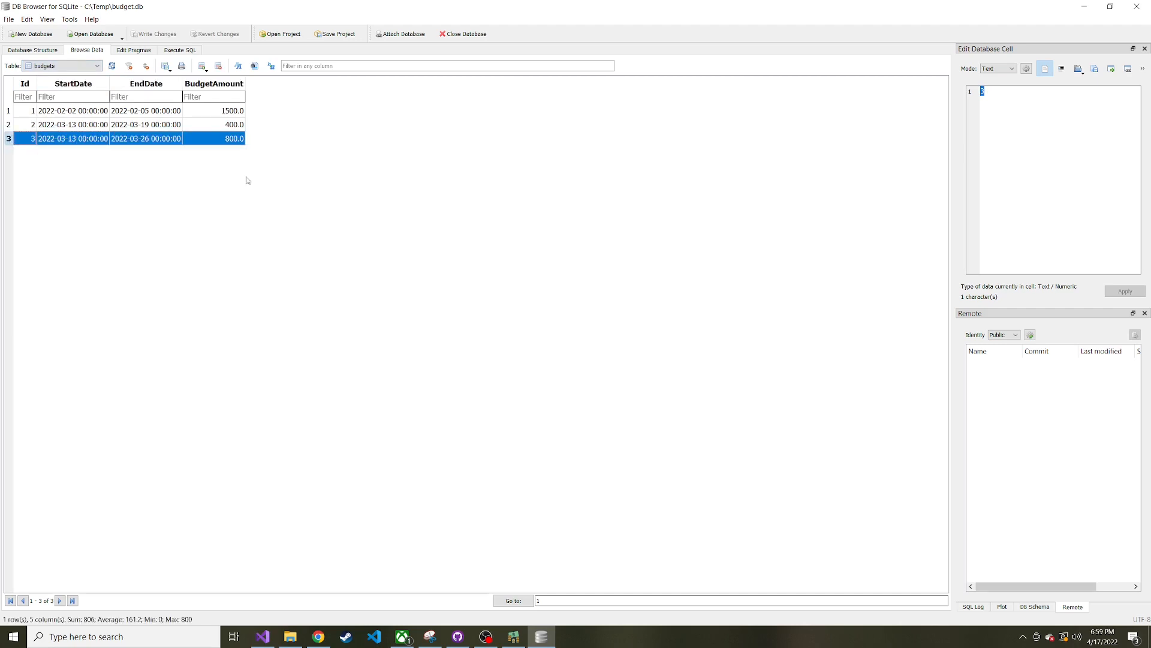
mouse_move(483, 224)
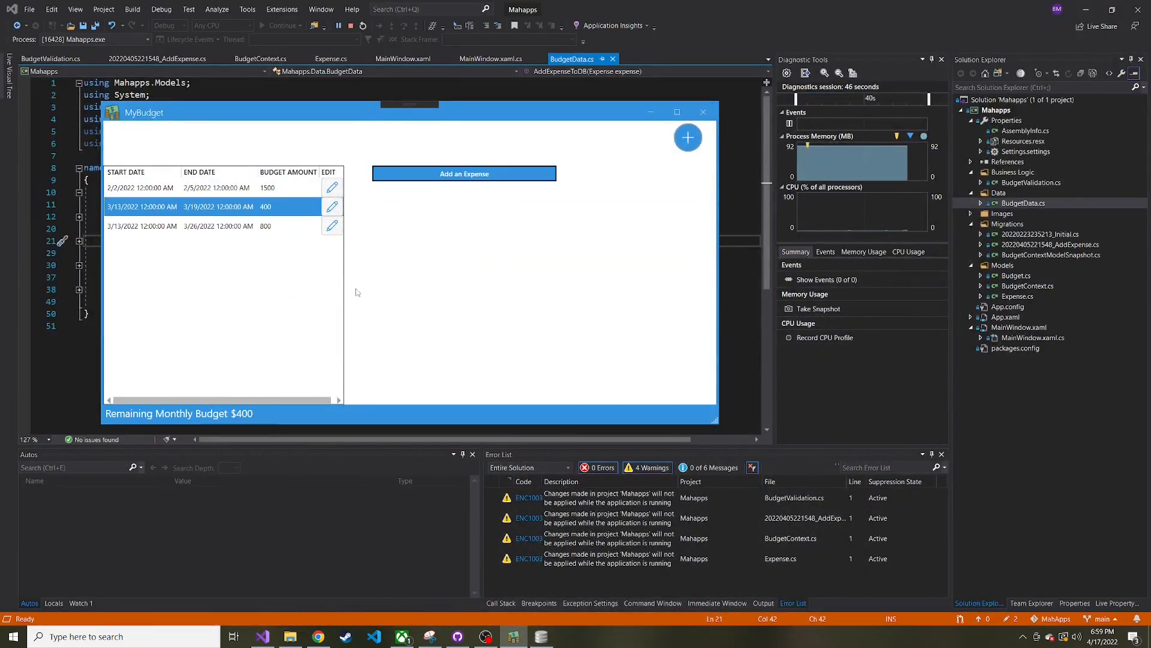
mouse_move(547, 306)
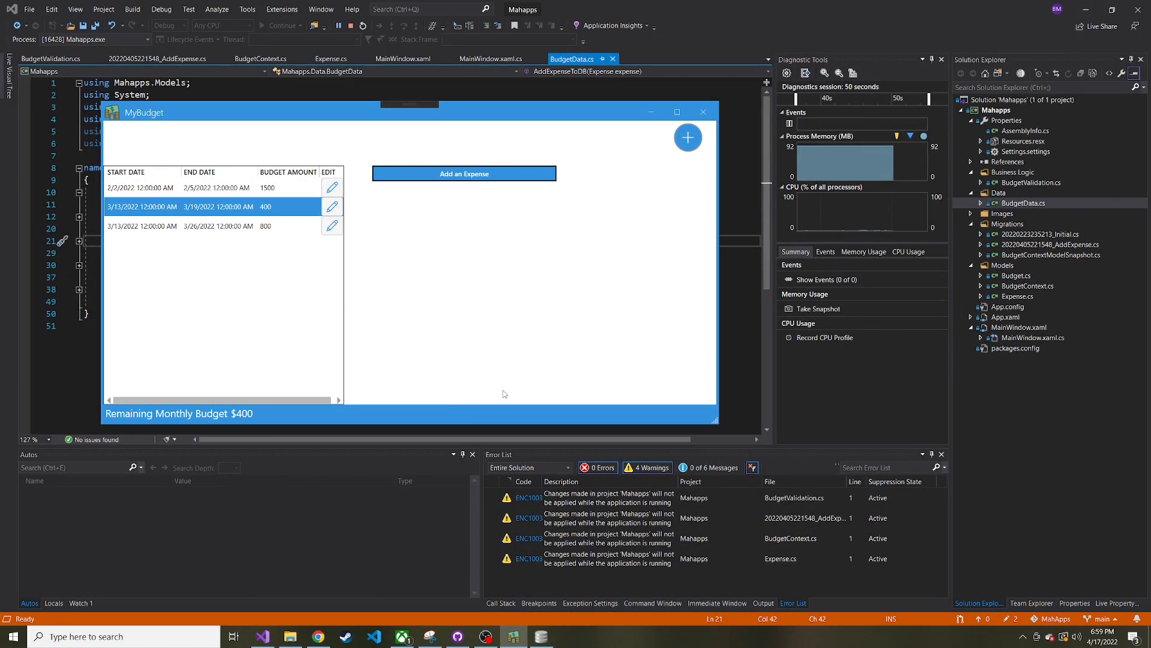
mouse_move(488, 356)
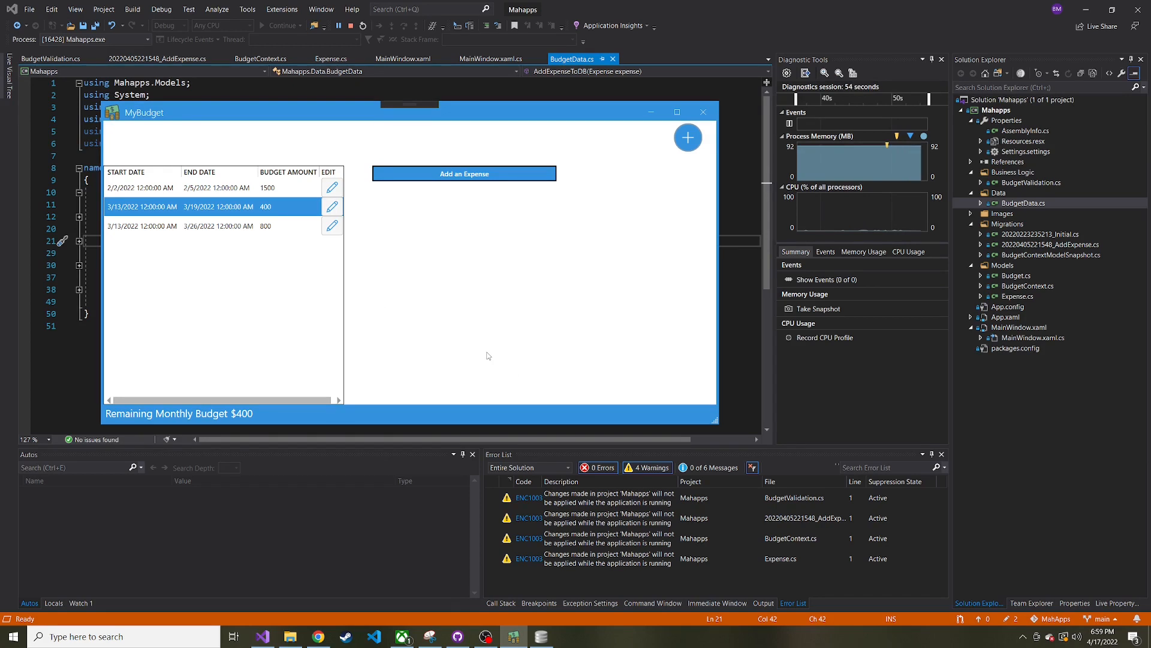
mouse_move(473, 263)
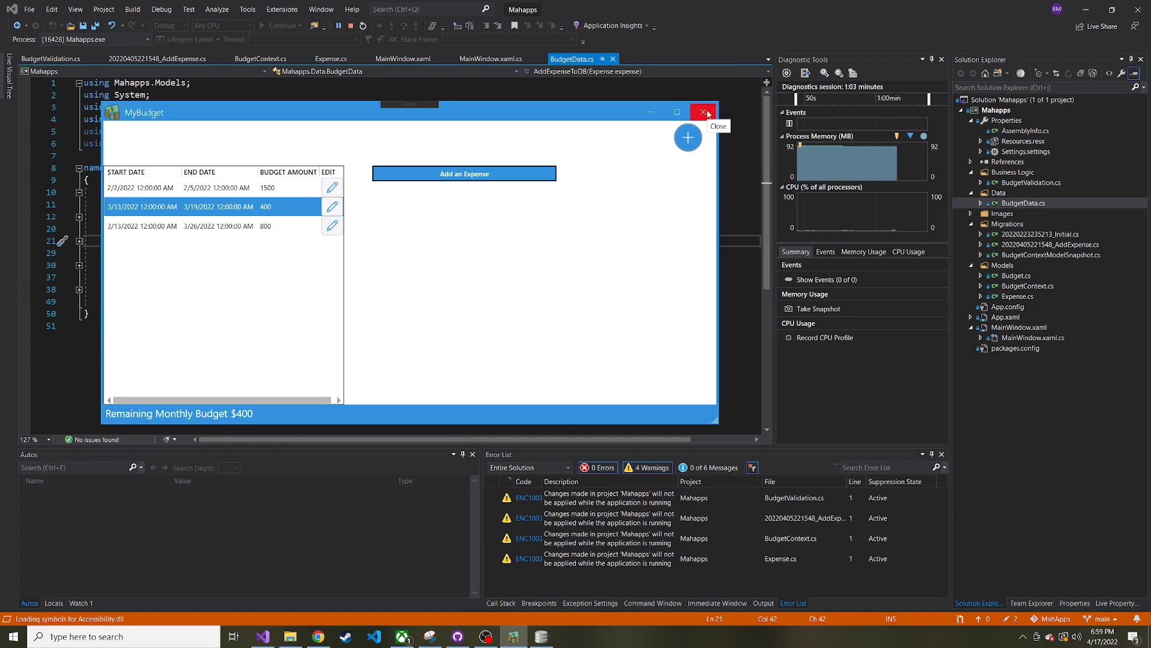
Close the running MyBudget app to return to the code
left_click(704, 113)
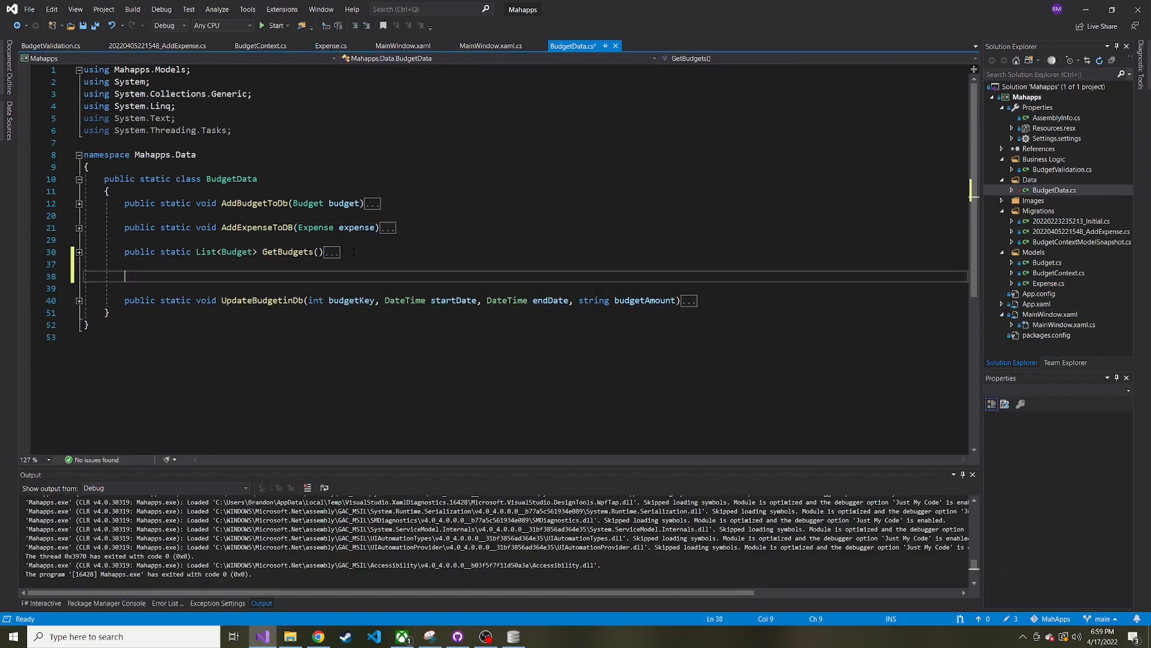
Declare a public static List<Expense> GetExpenses() method in BudgetData
type("public")
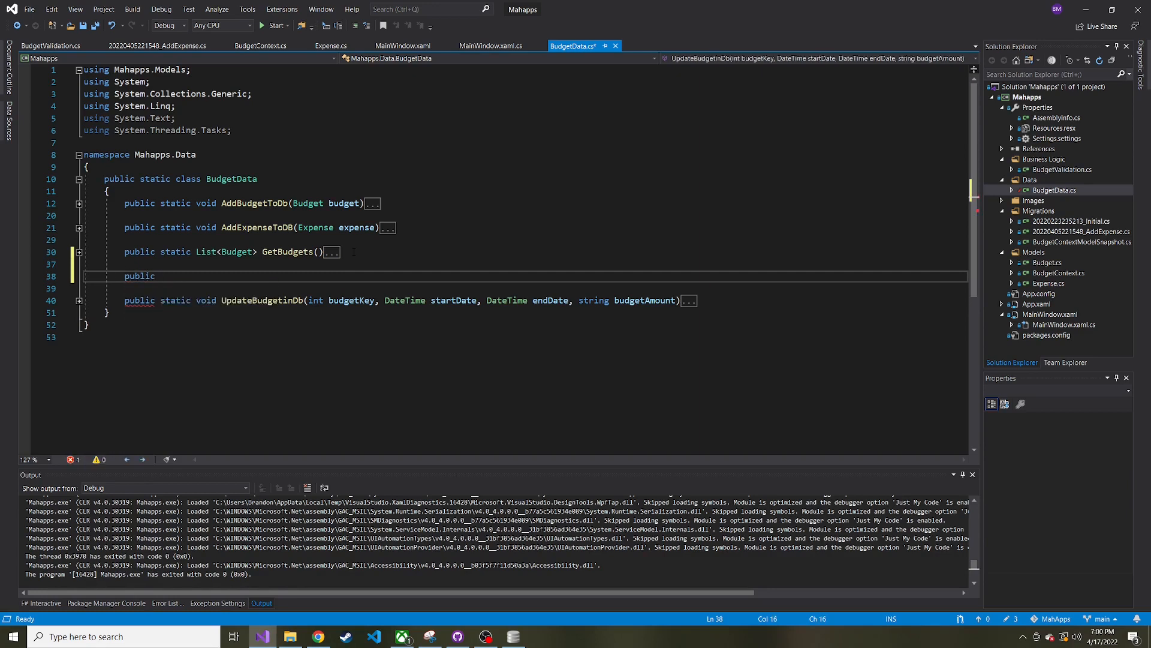
type("static List<>")
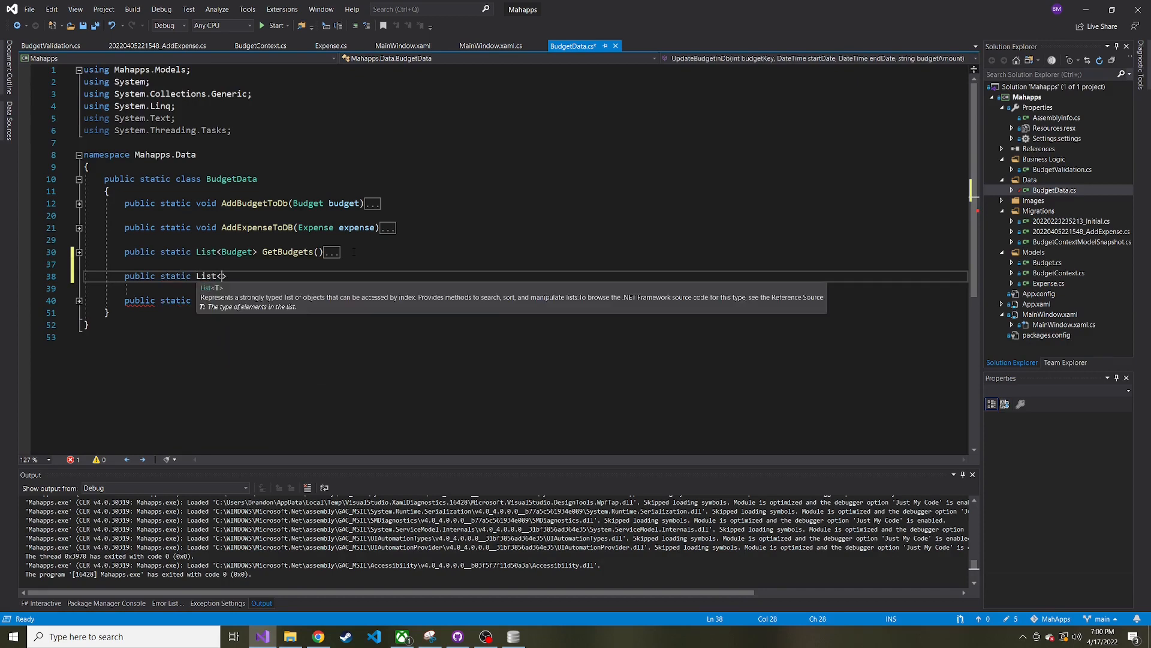
type("ex")
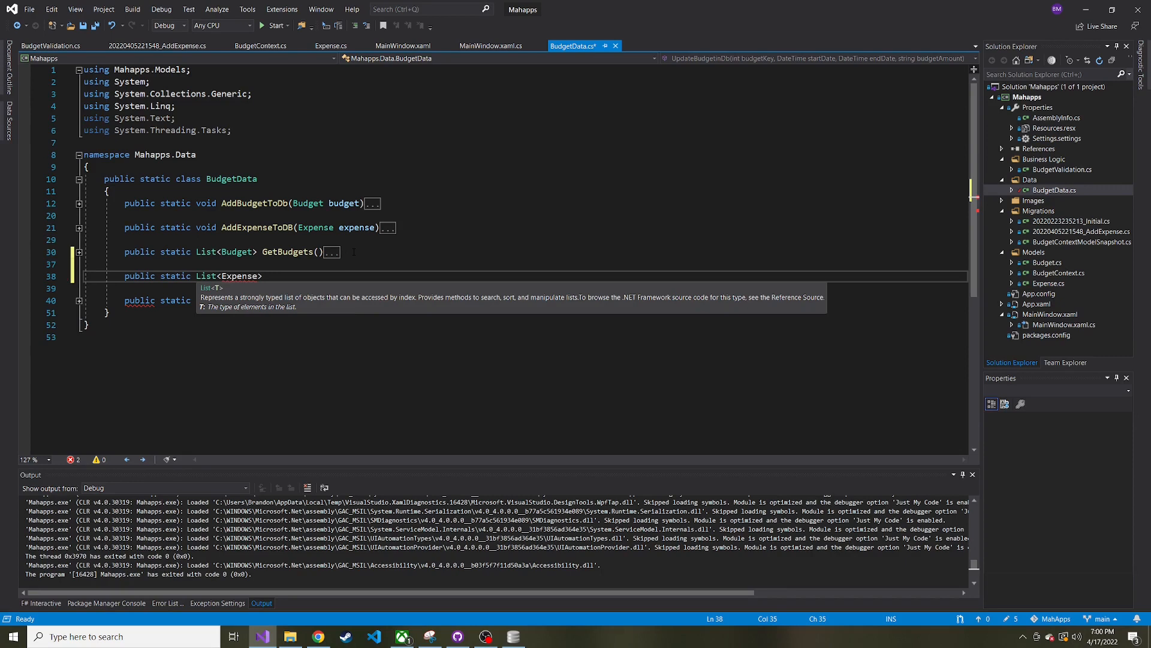
type("GetExpenses(")
type("{")
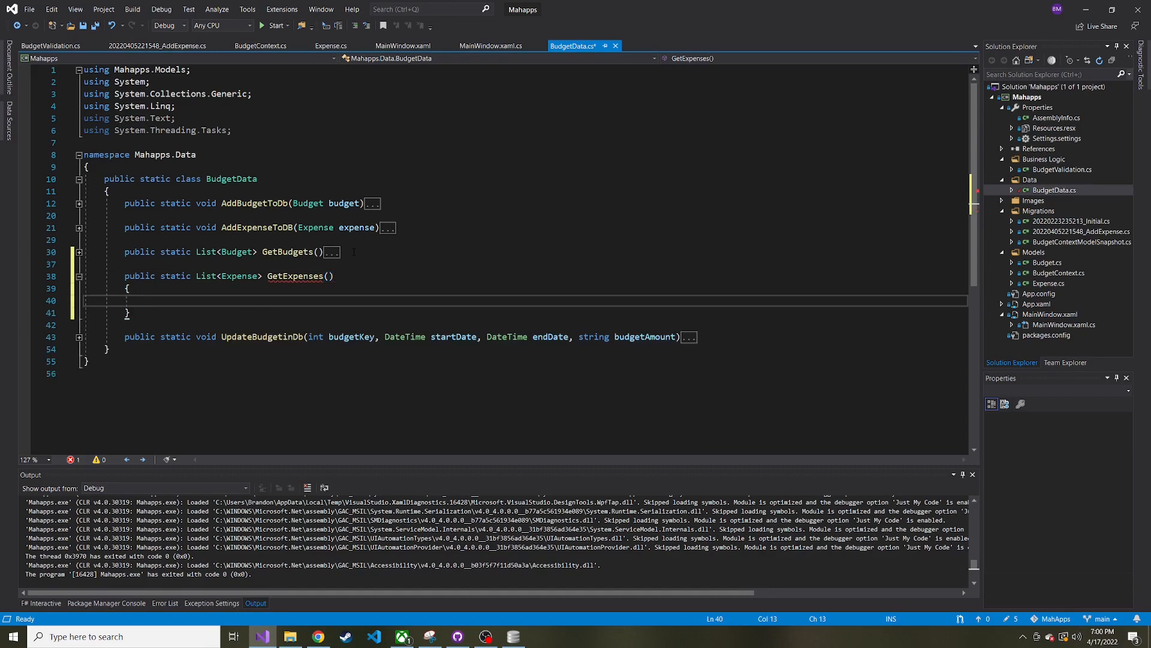
Add a using BudgetContext block that begins returning db.expenses.Where()
type("using(var db = new")
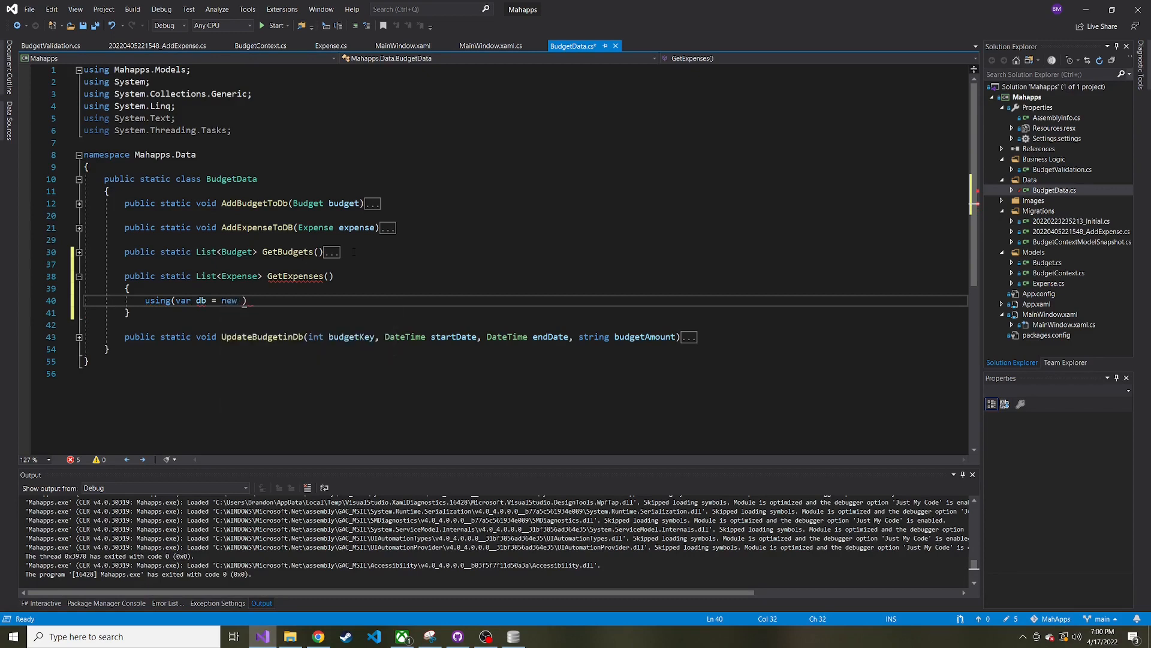
type("BudgetContext(")
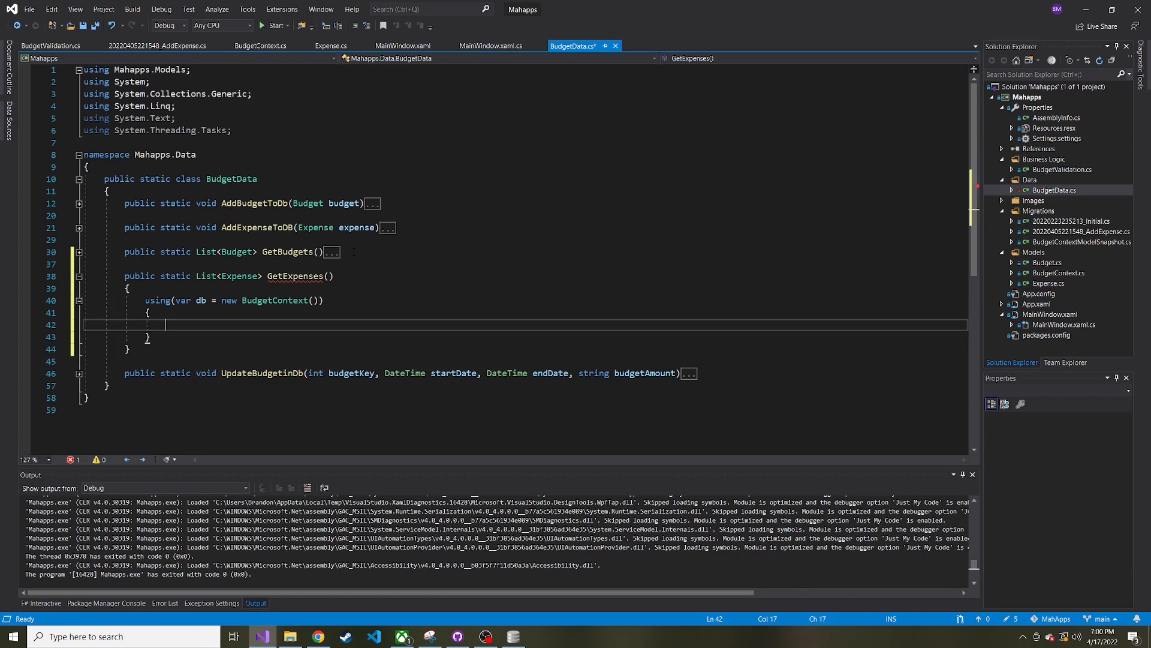
type("return db")
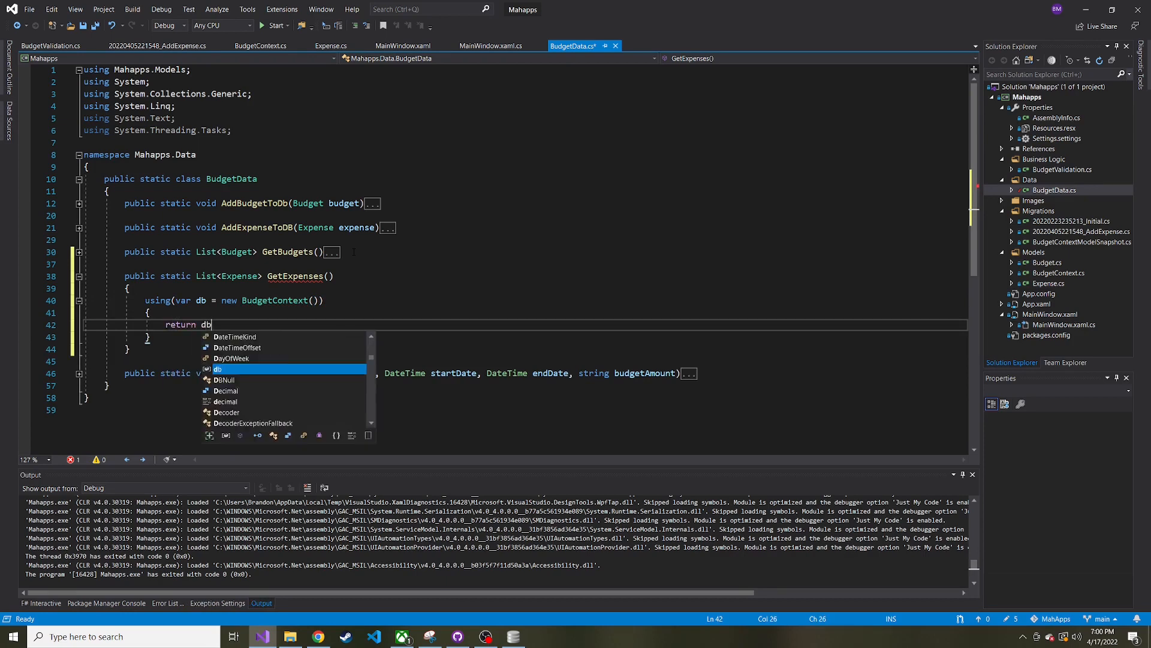
type(".expenses")
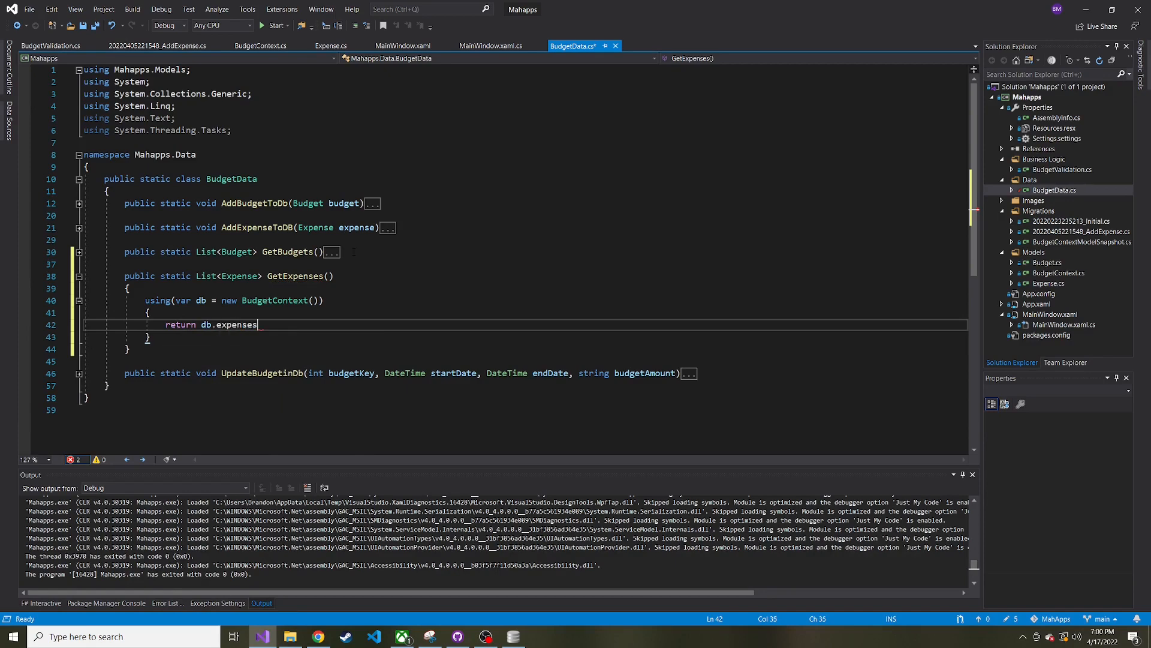
type(".Where(")
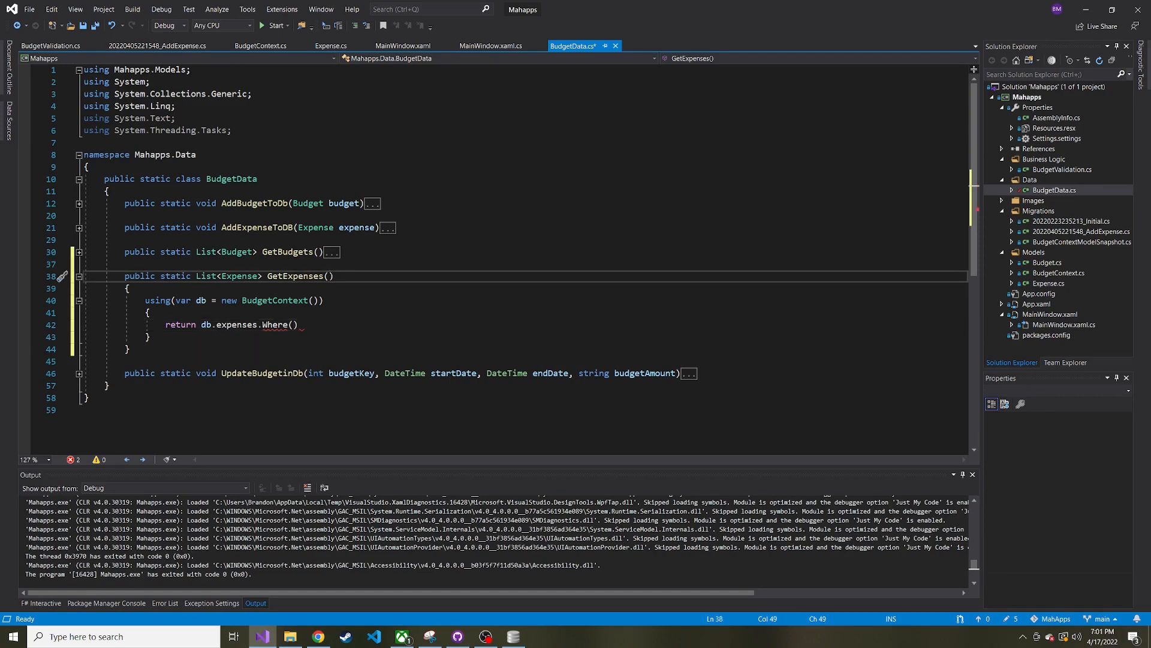
Give GetExpenses an int budgetId parameter
left_click(328, 276)
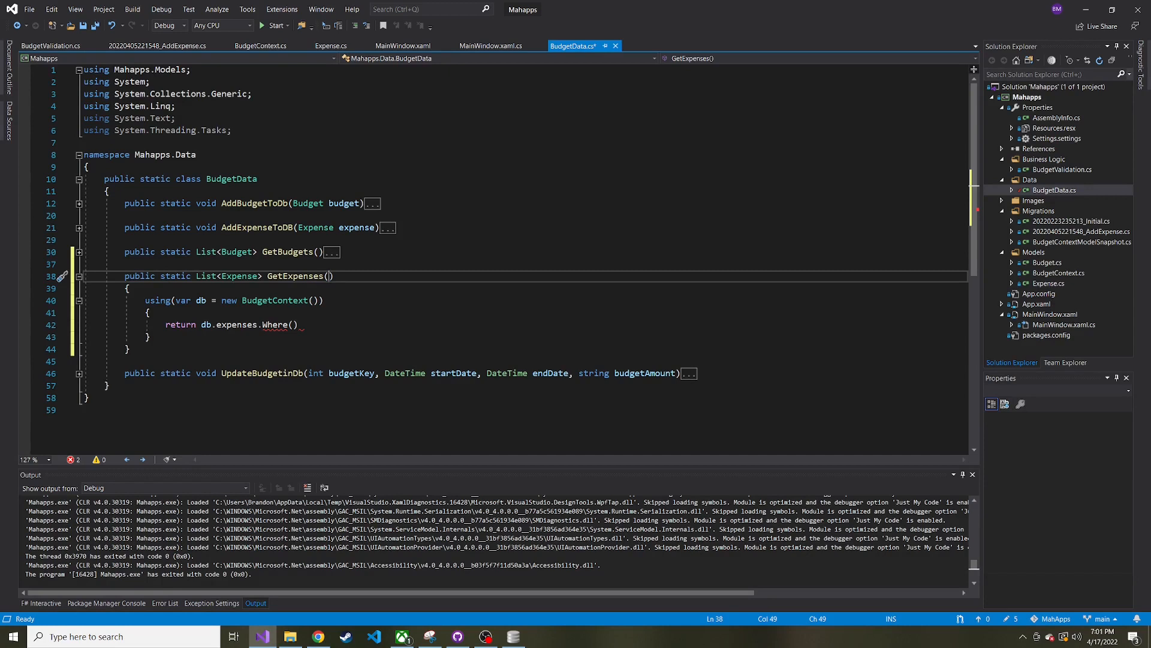
type("int")
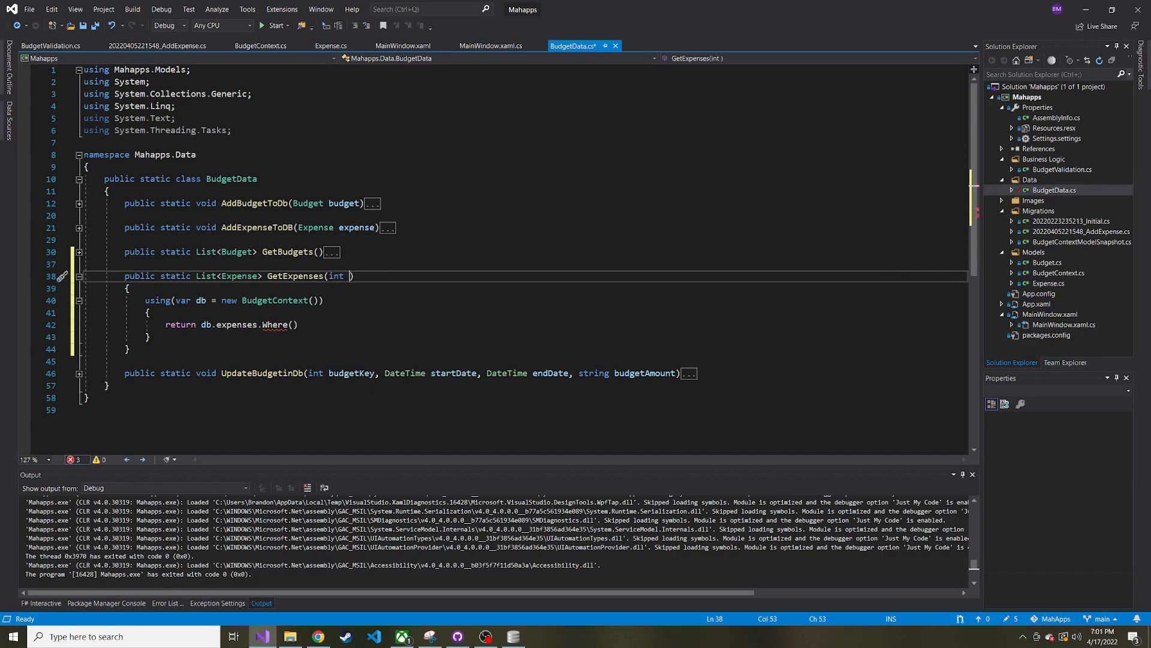
type("budgetId")
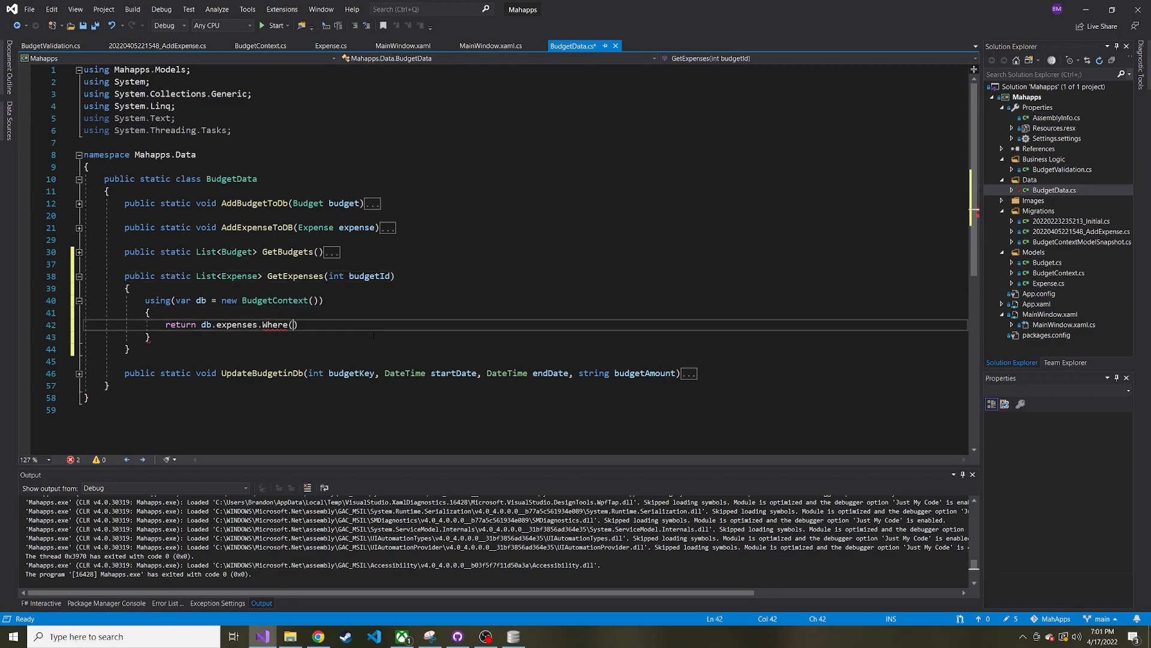
Complete the filter x => x.BudgetId == budgetId followed by ToList()
type("x => x.")
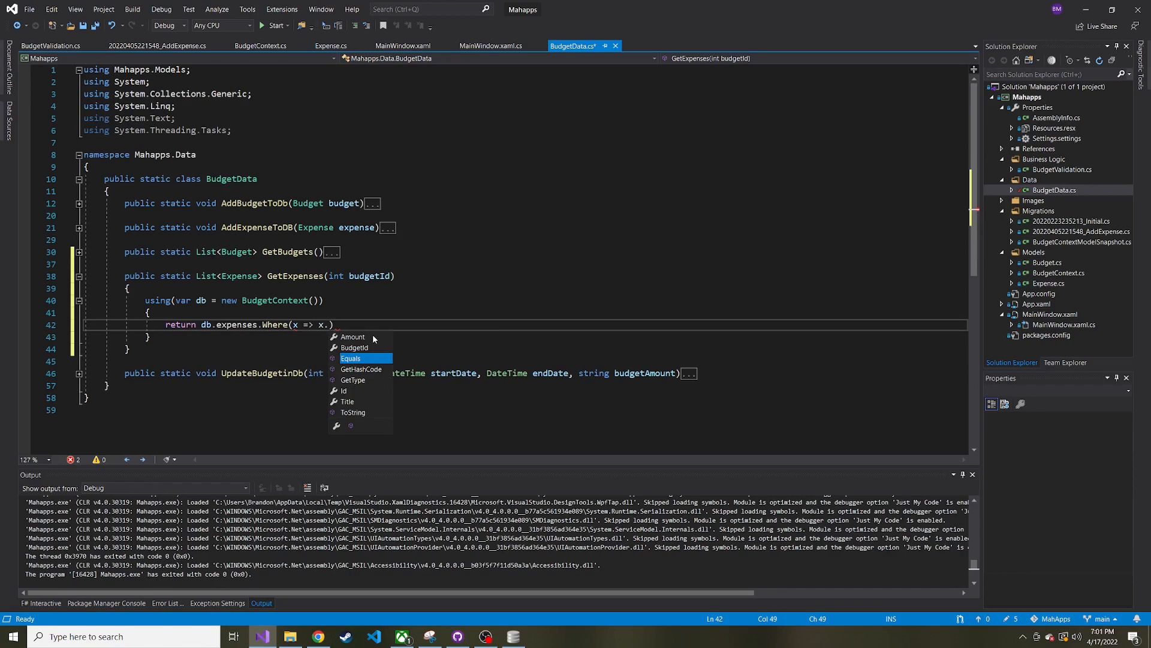
type("BudgetId")
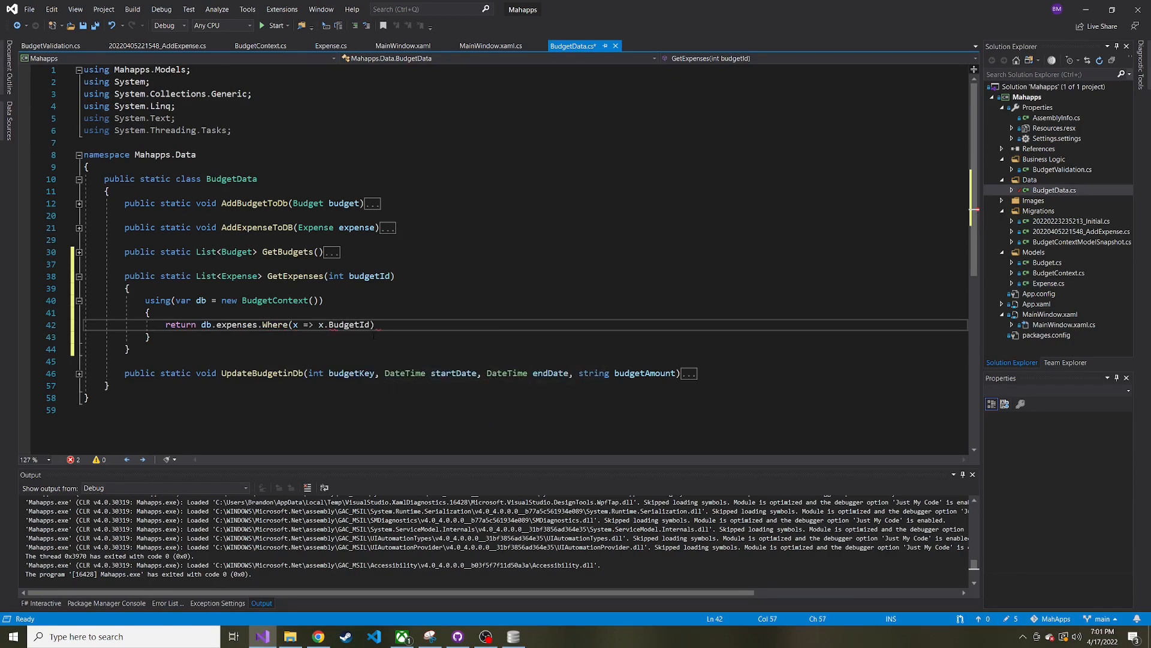
type("== budgetId")
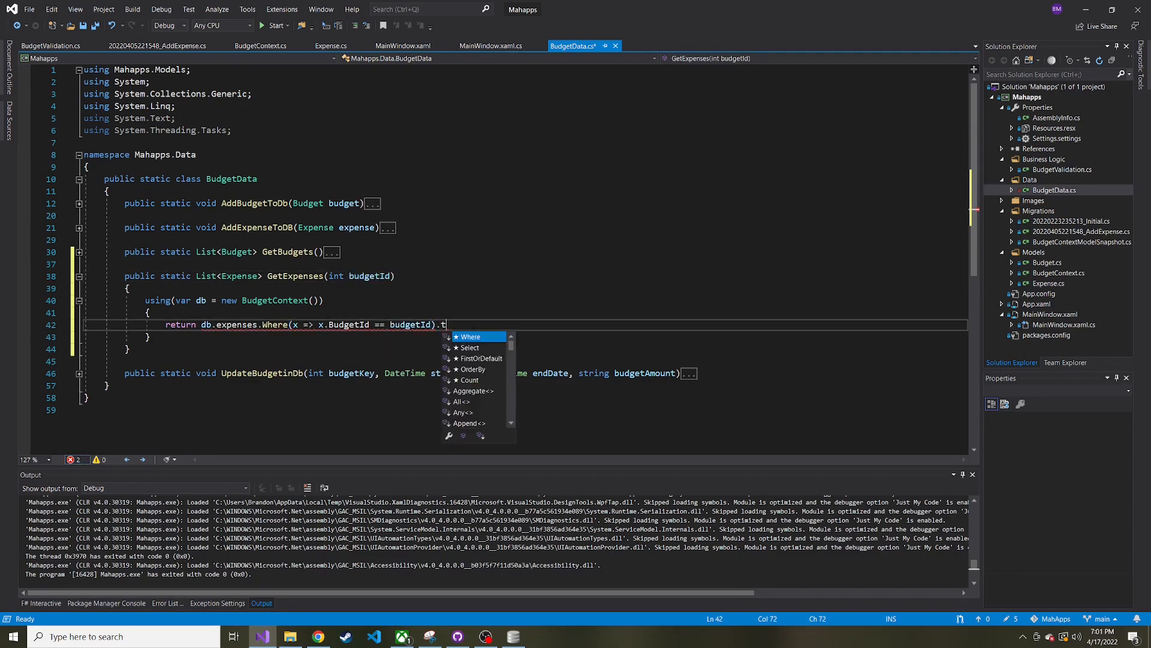
type("oList();")
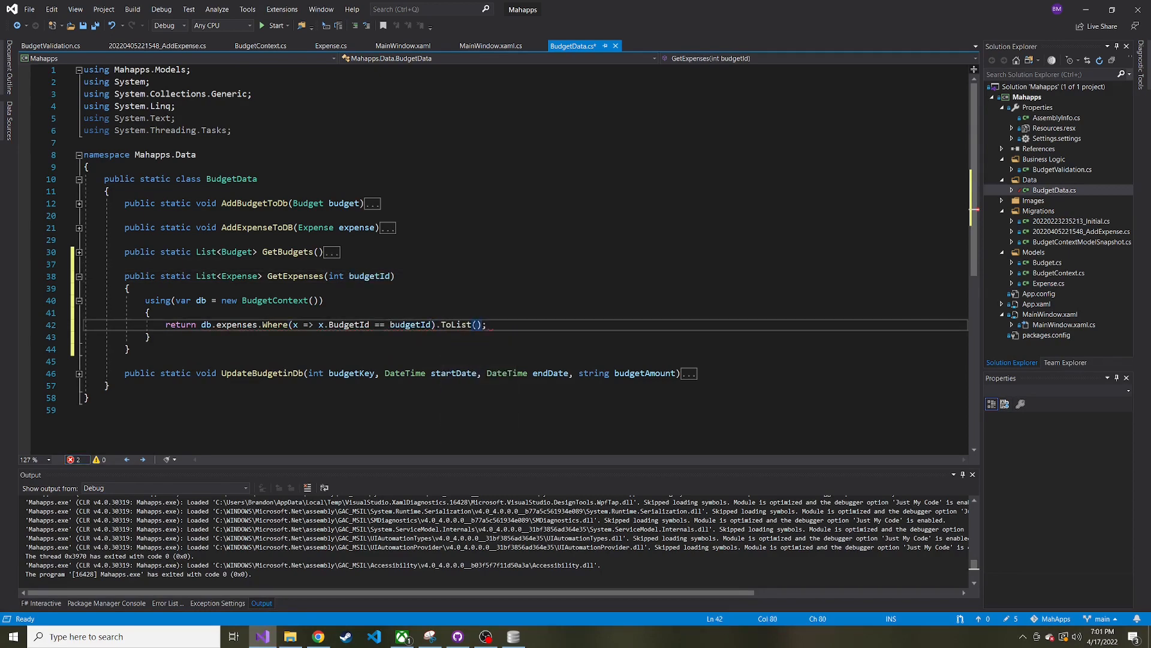
double_click(179, 325)
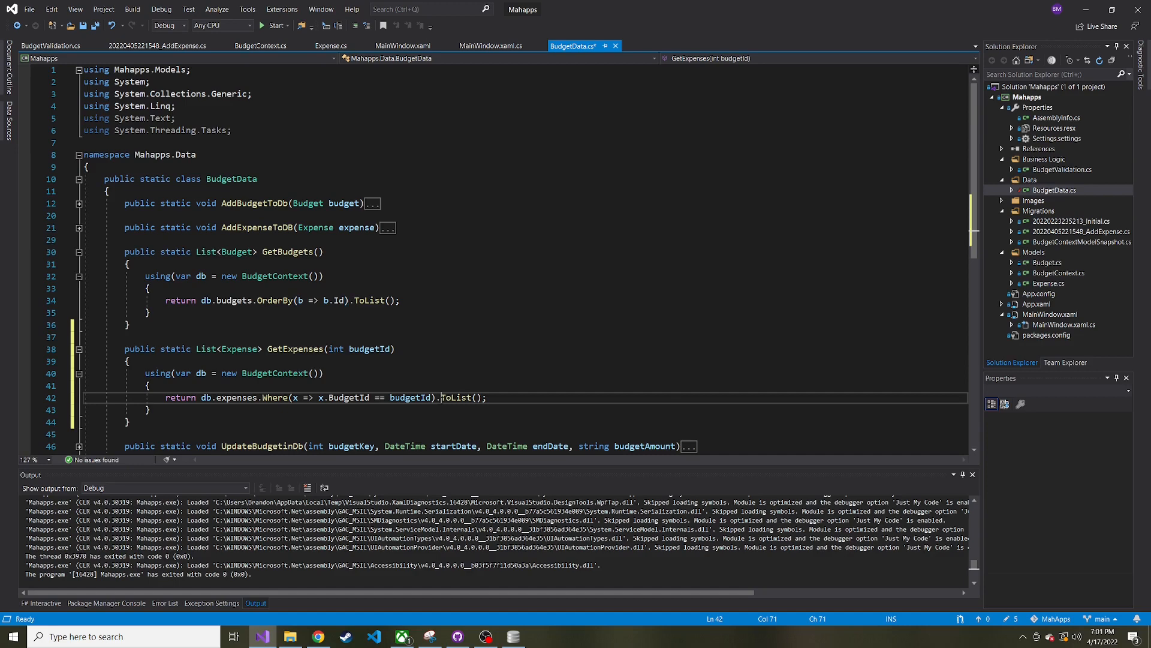
Add .OrderBy(x => x.Id) before ToList() in GetExpenses and save BudgetData.cs
type("orderBy().")
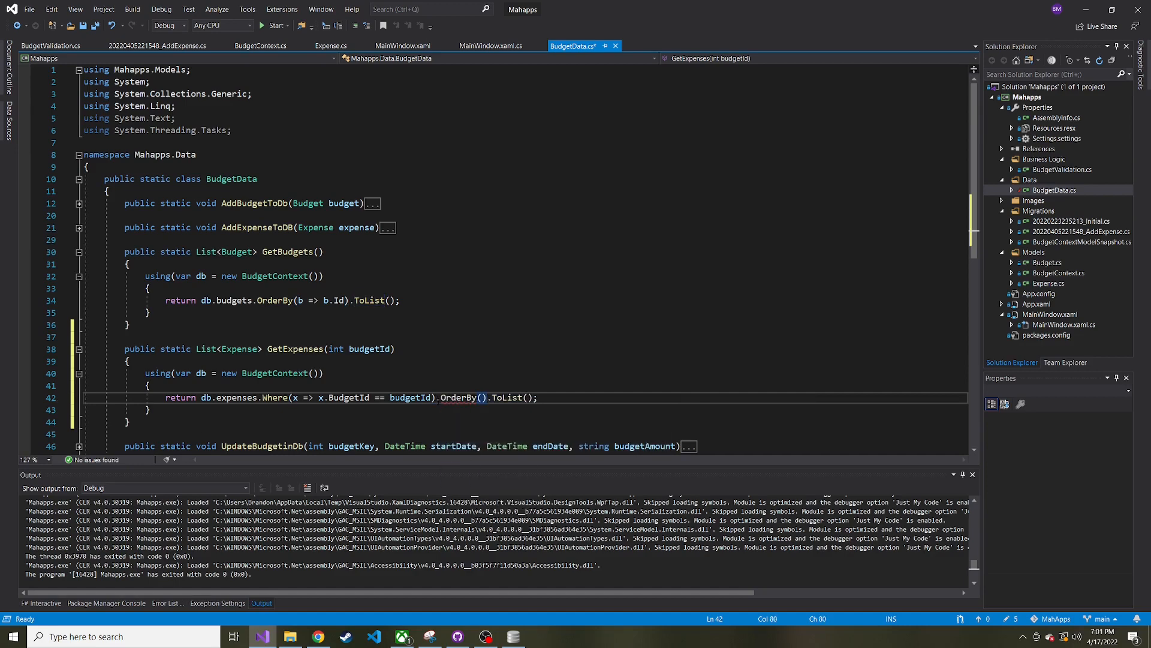
type("x => x.Id")
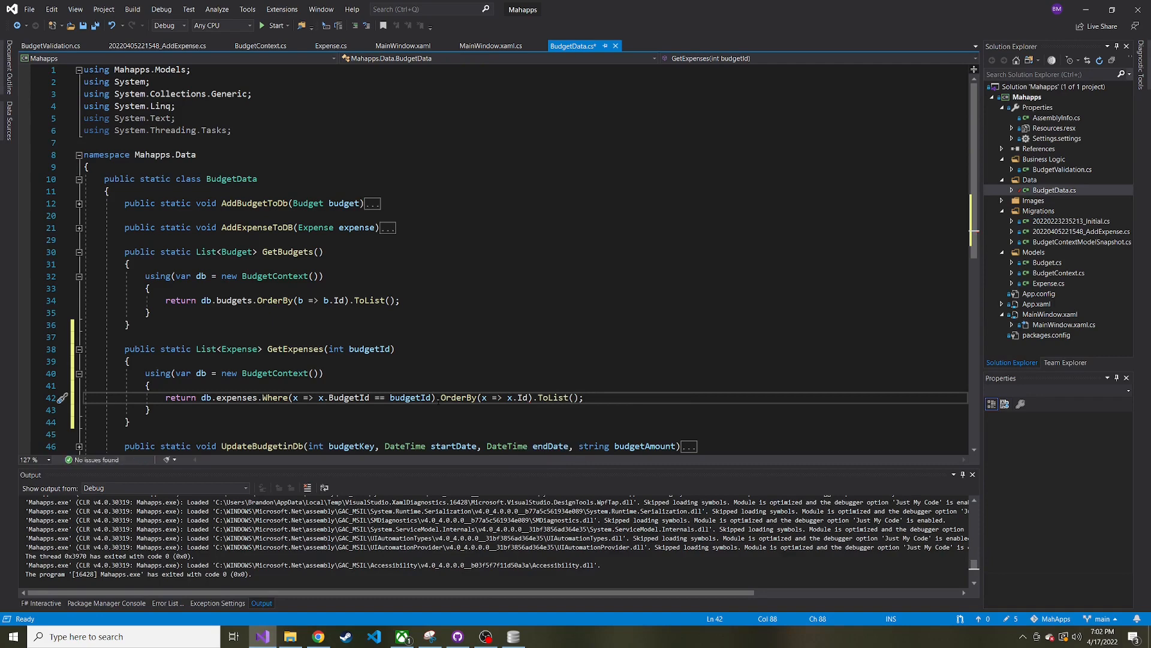
double_click(521, 397)
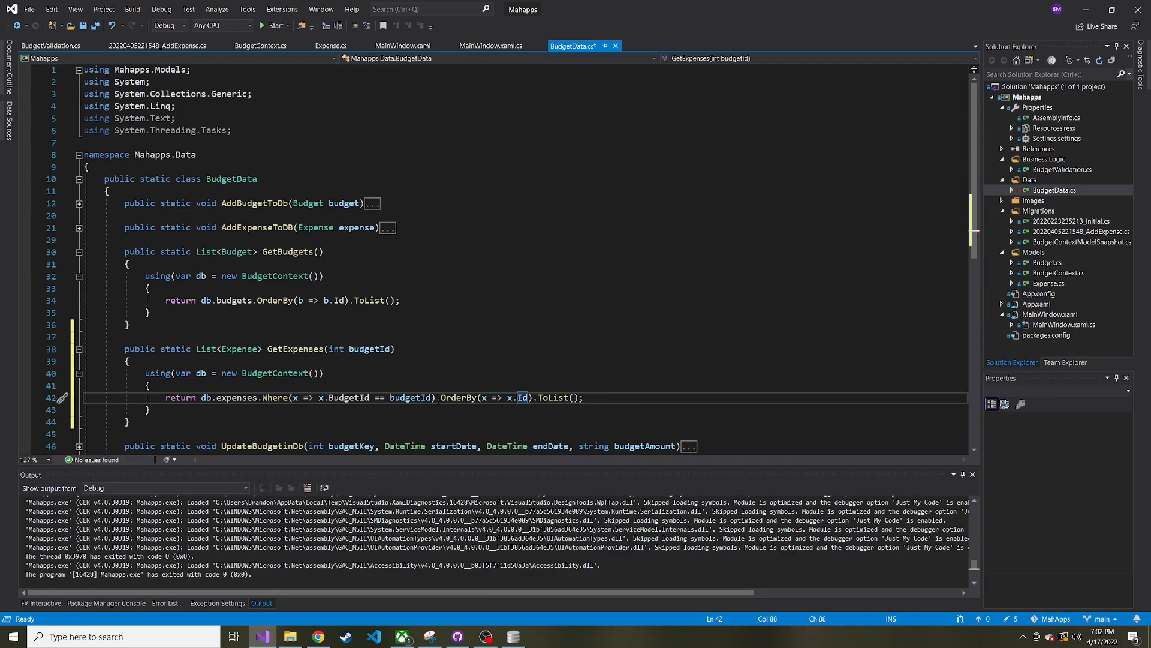
double_click(457, 397)
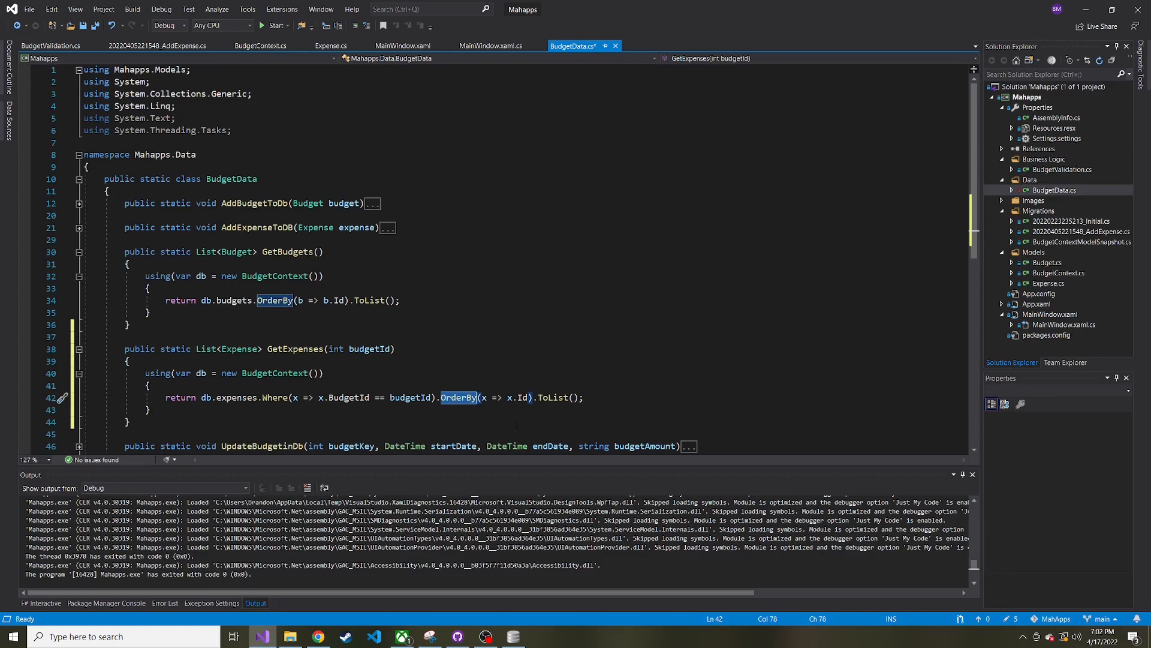
key("ctrl+s")
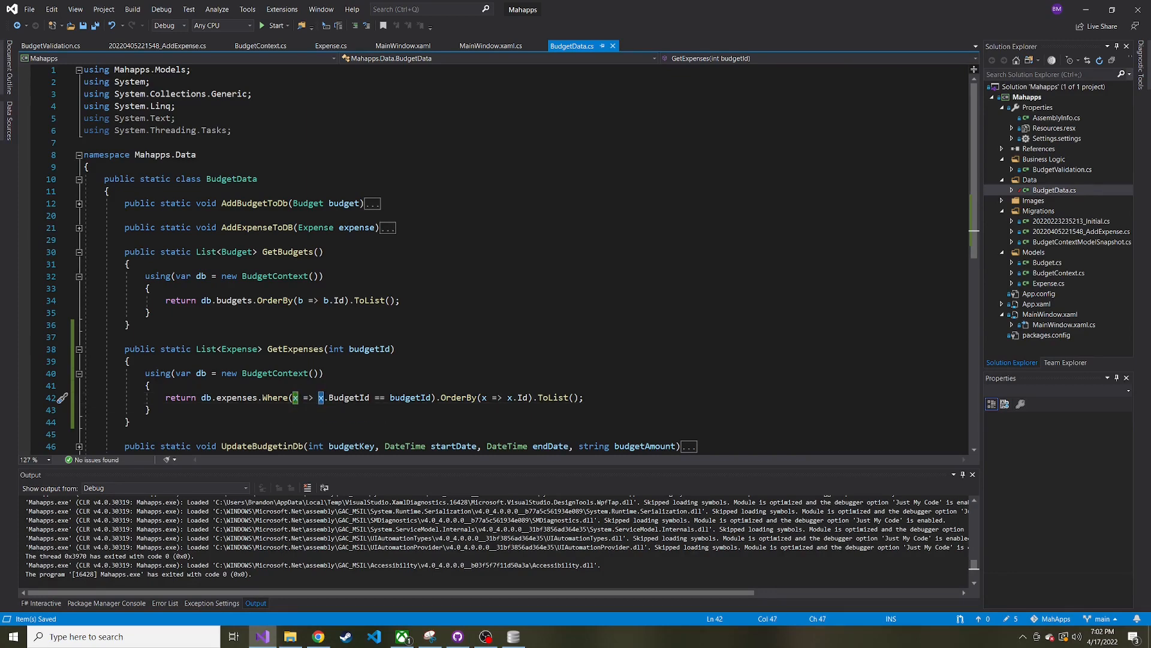
Glance at the budget records in DB Browser and return to the main window's XAML
double_click(349, 397)
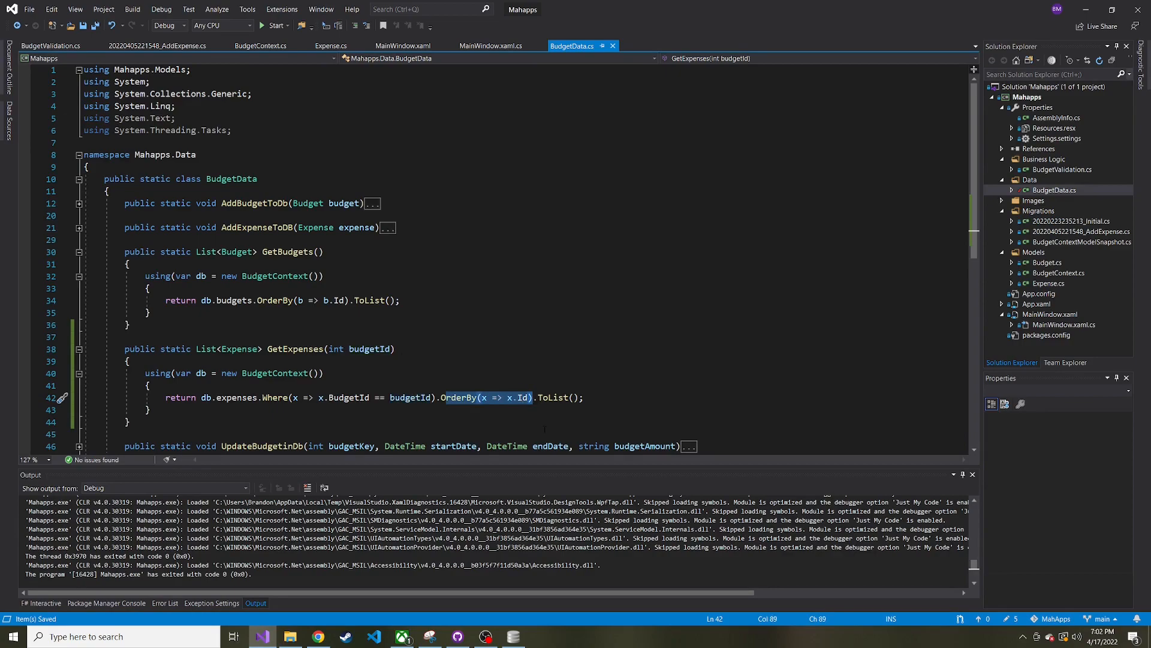
left_click(513, 636)
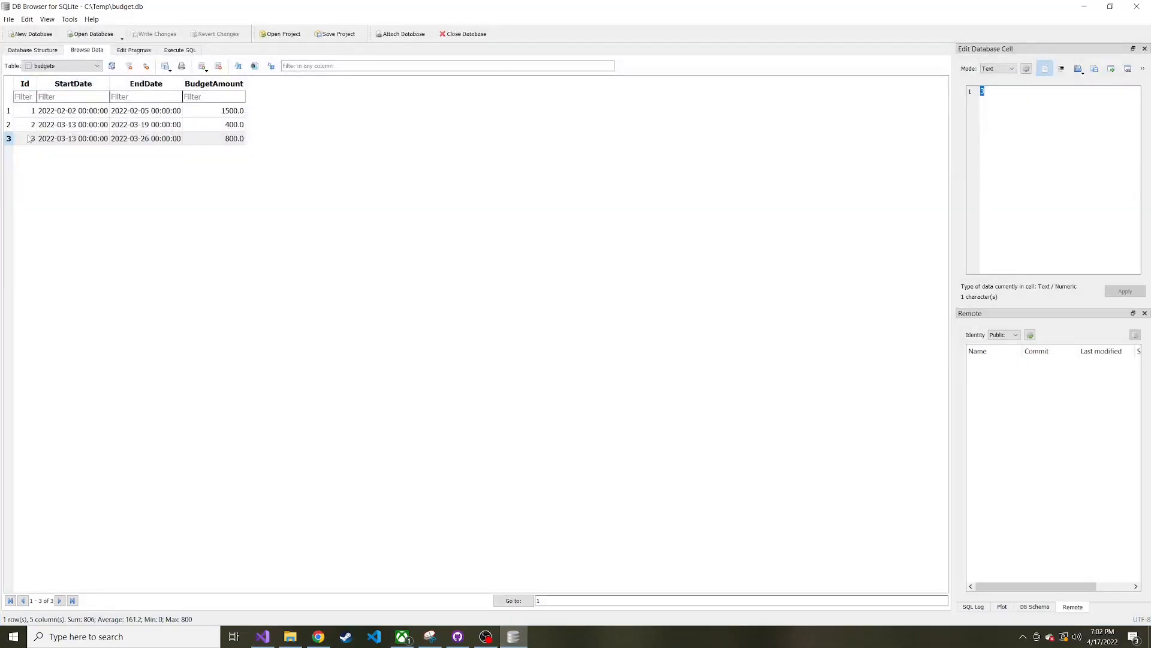
left_click(96, 65)
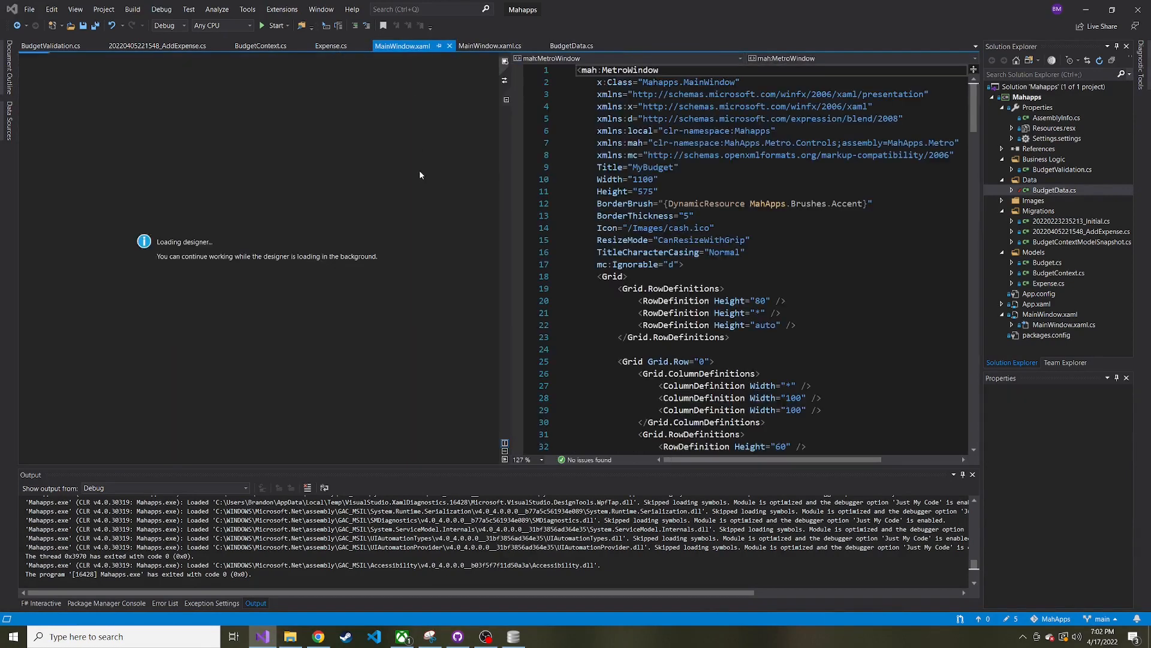
Add a second ListView containing a ListView.View with a GridView below the StackPanel
scroll("down", 3)
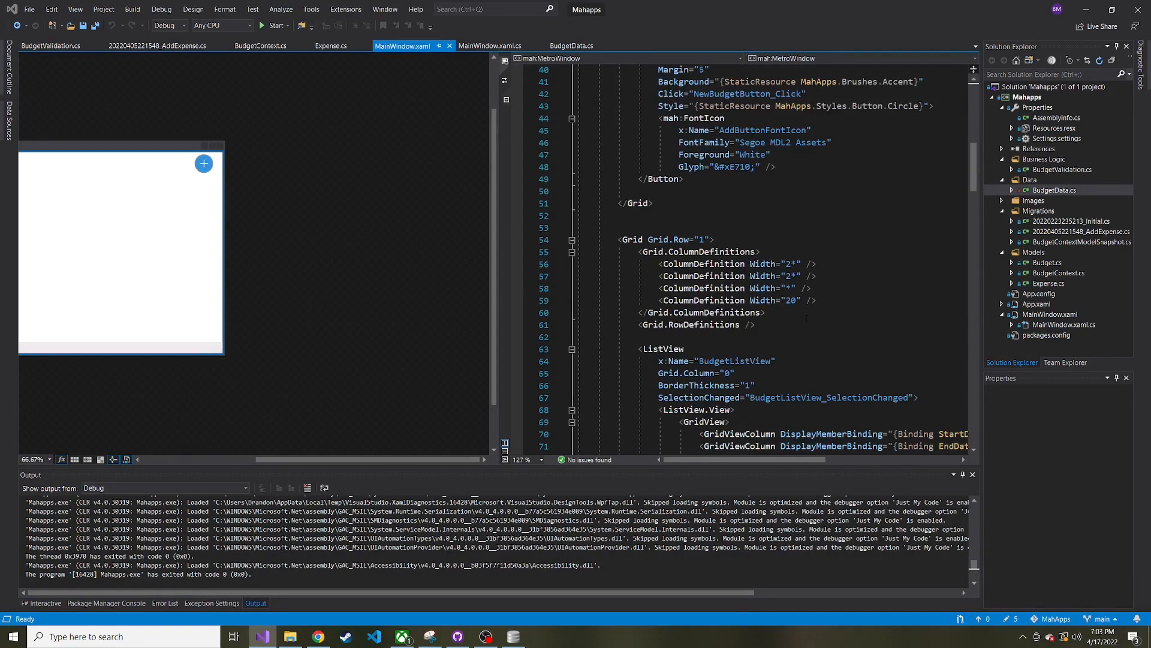
scroll("down", 3)
type("<")
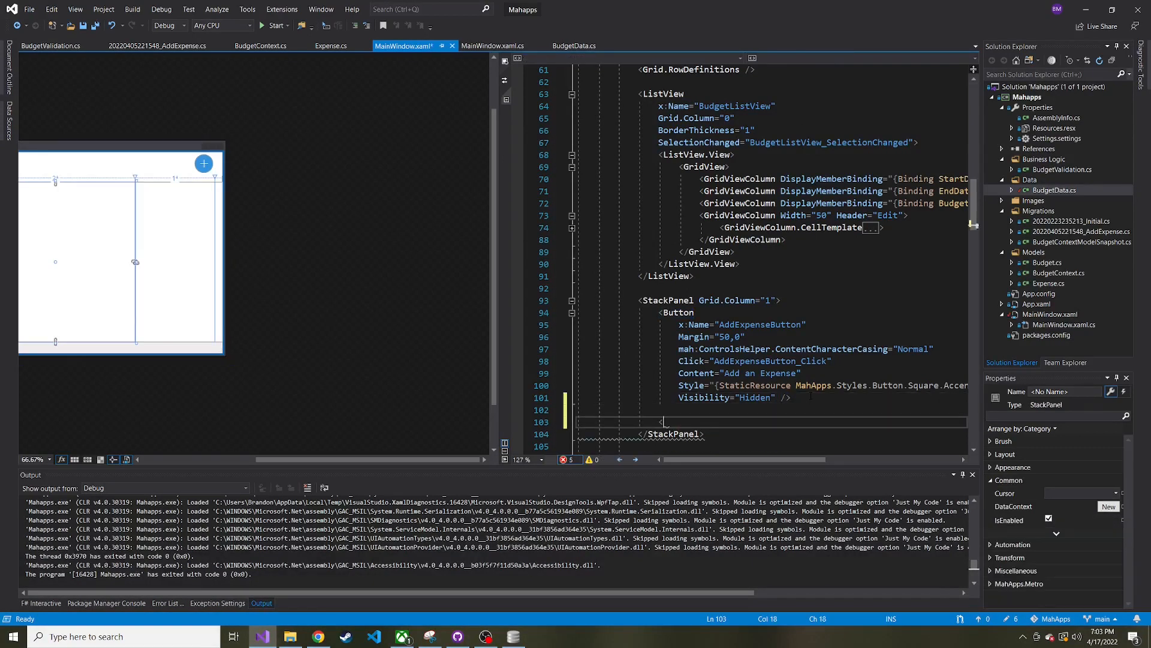
type("ListView>")
type("<ListView.View>")
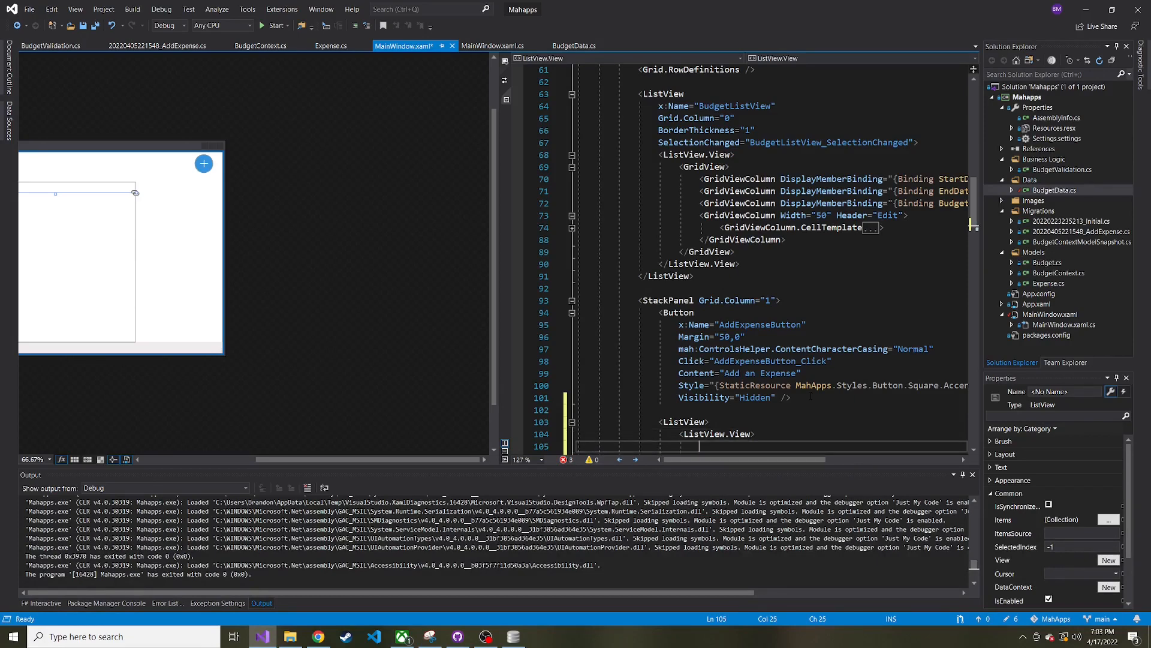
type("<GridView></GridView>")
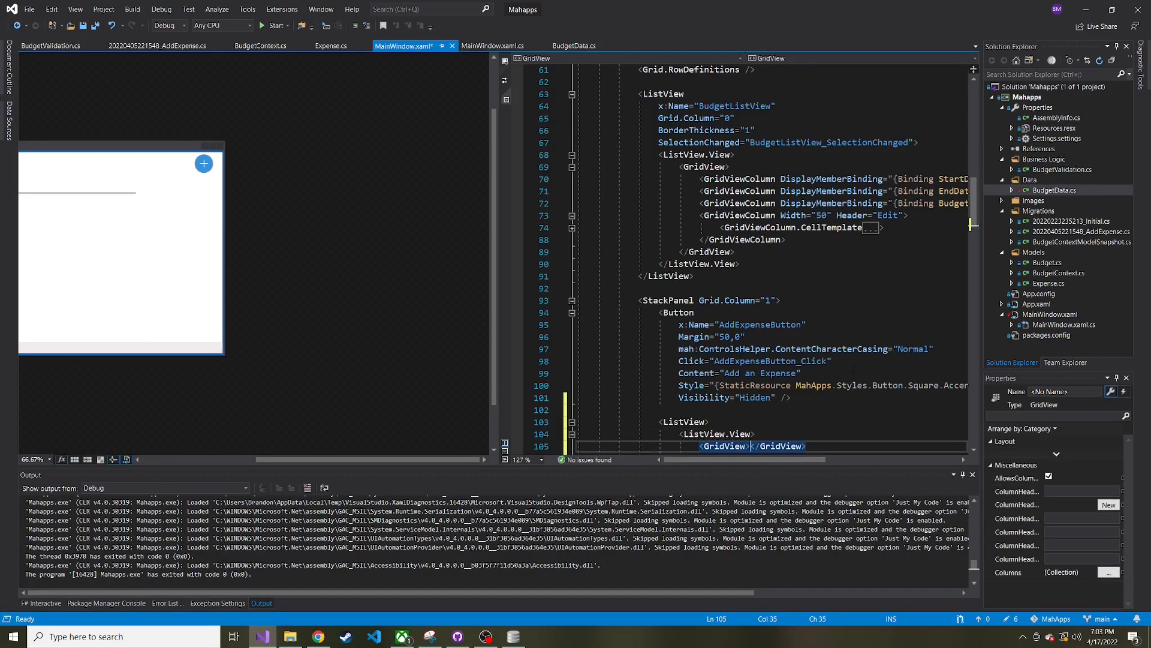
Name the new list x:Name="ExpensesListView" and place it in Grid.Column="1"
left_click(684, 411)
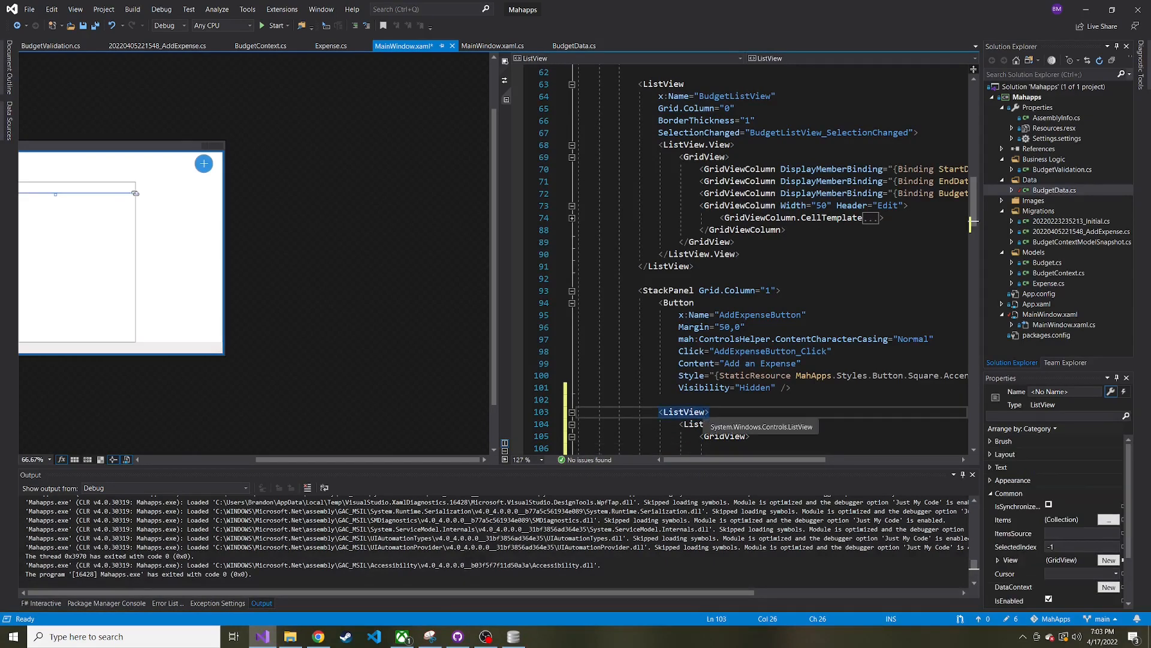
type("x:Name=\"\">")
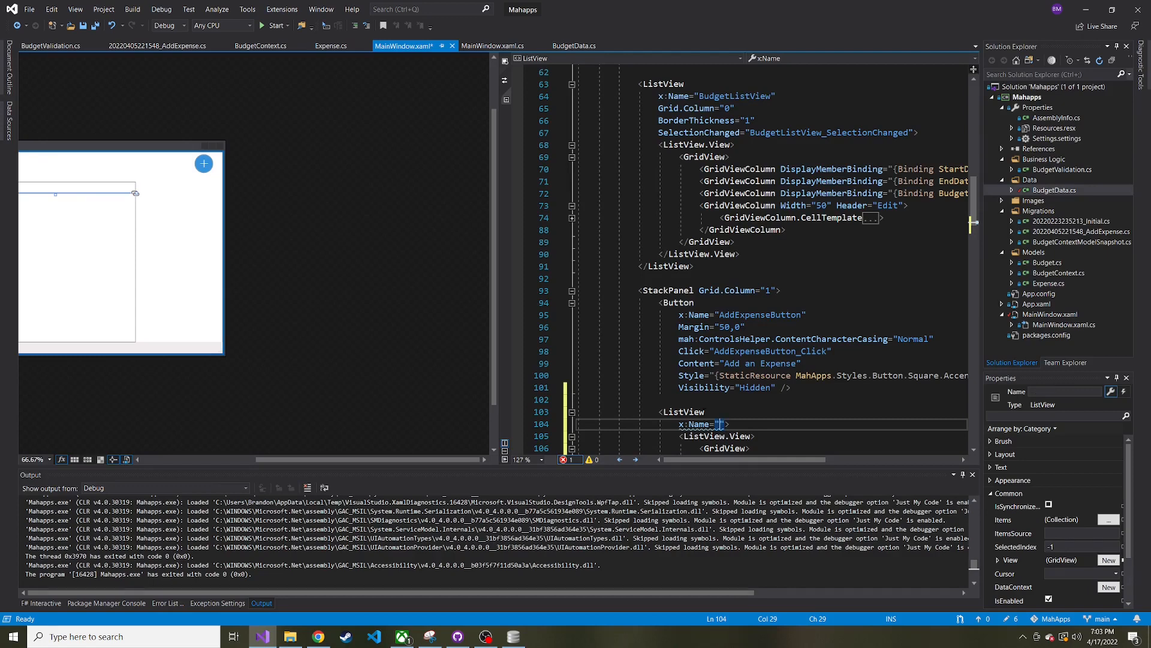
type("Expenses")
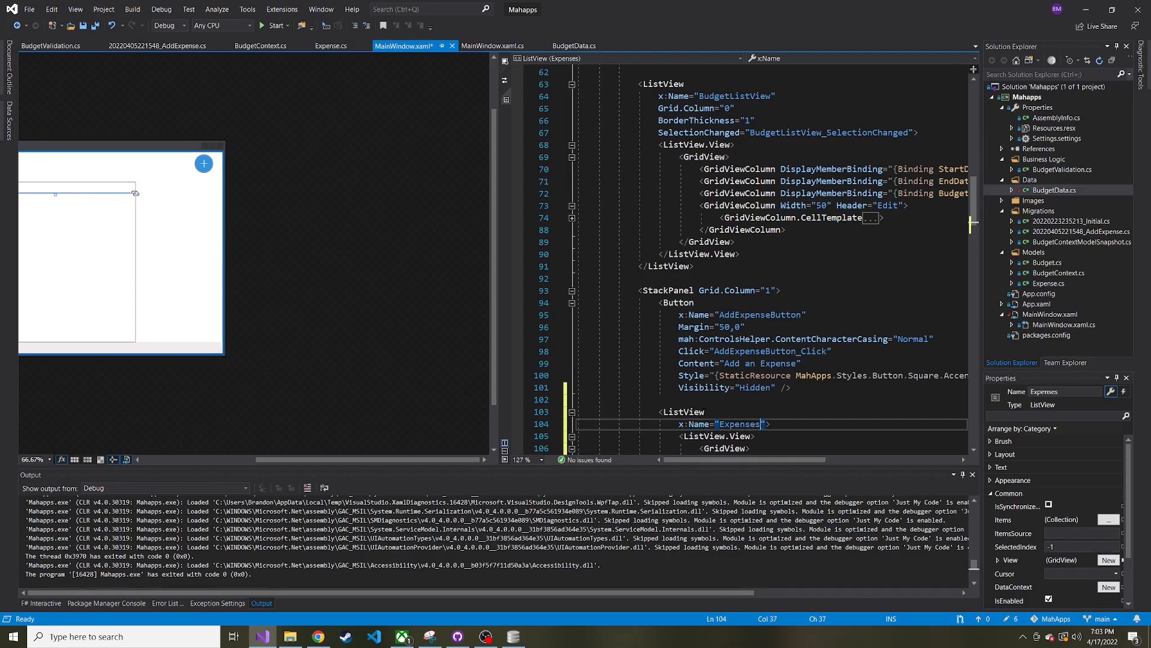
type("ListView")
type("g")
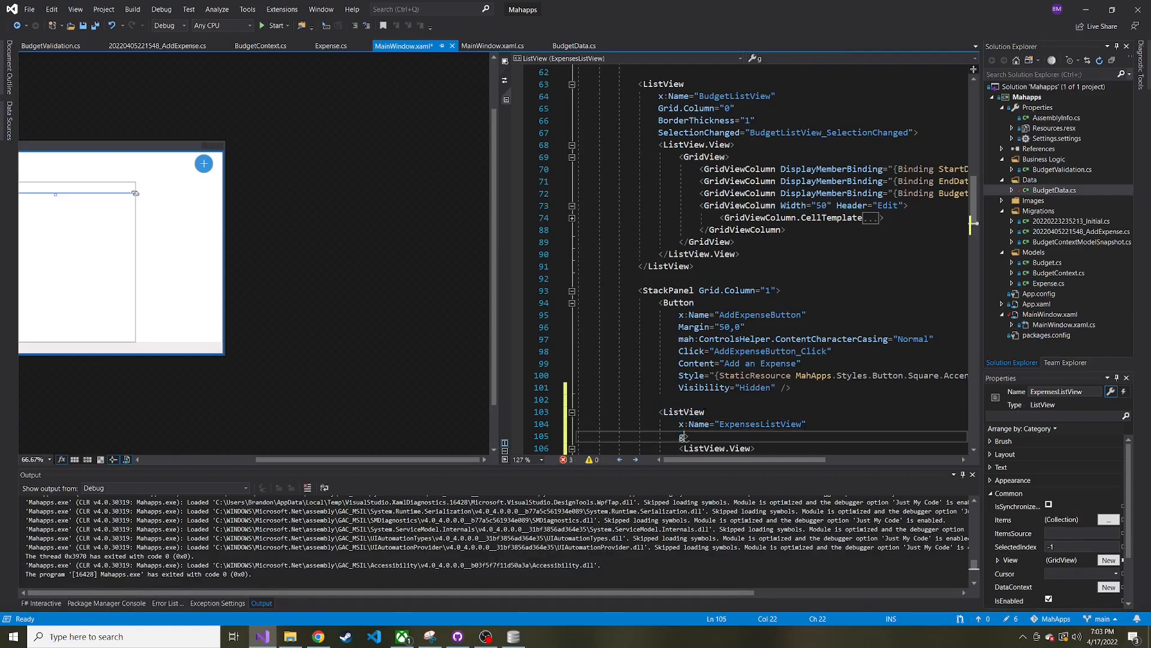
type("Grid.Column=\"1\"")
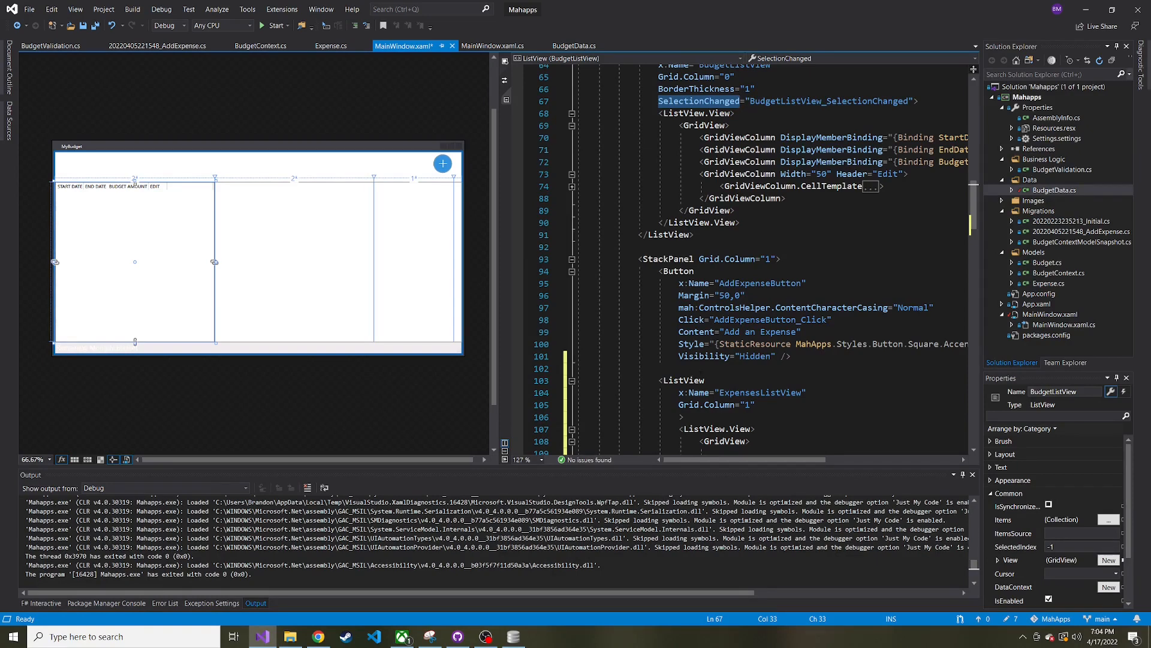
mouse_move(704, 417)
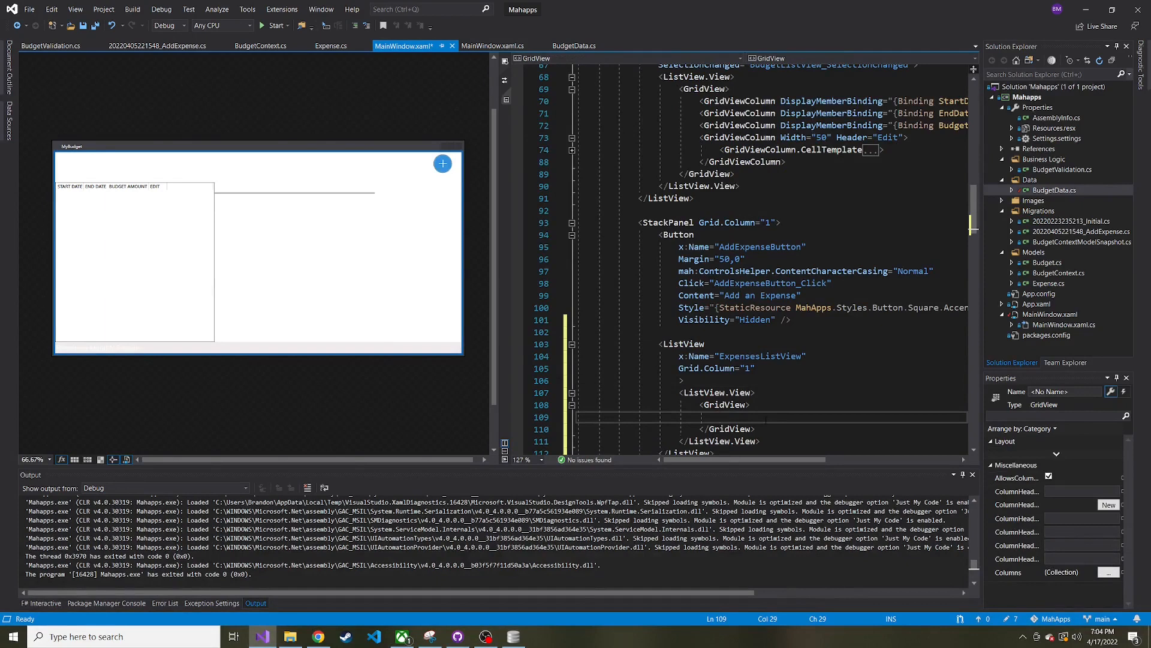
Add a GridViewColumn with a Title header and a DisplayMemberBinding to Title
type("<g")
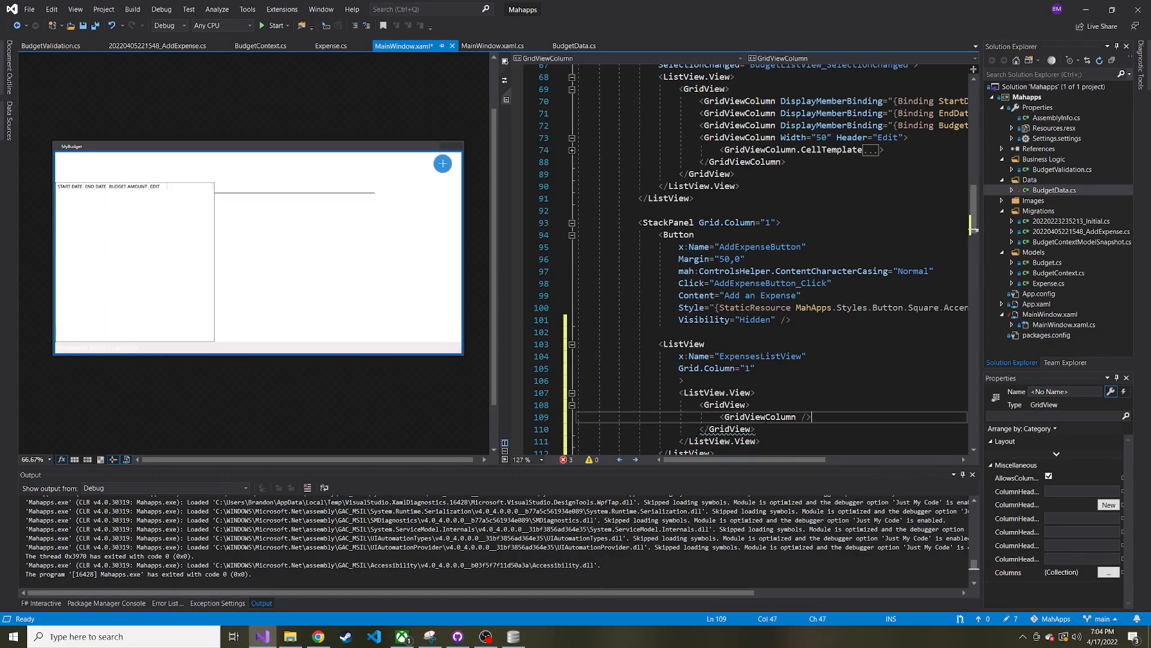
type("Header=\"Title")
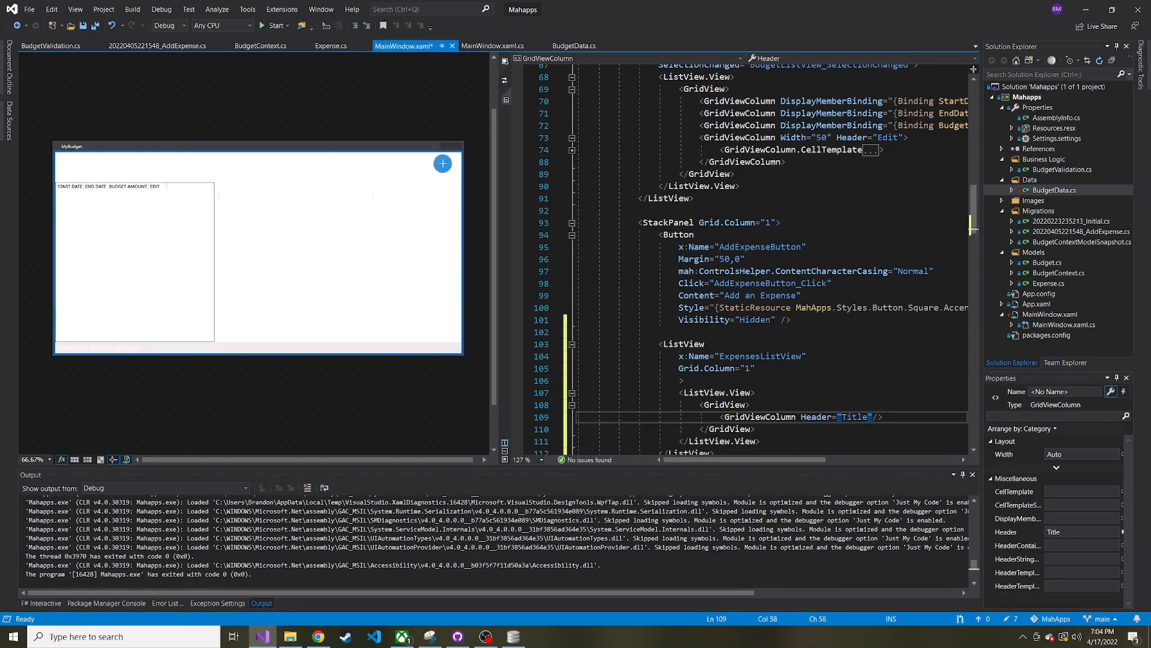
type("di")
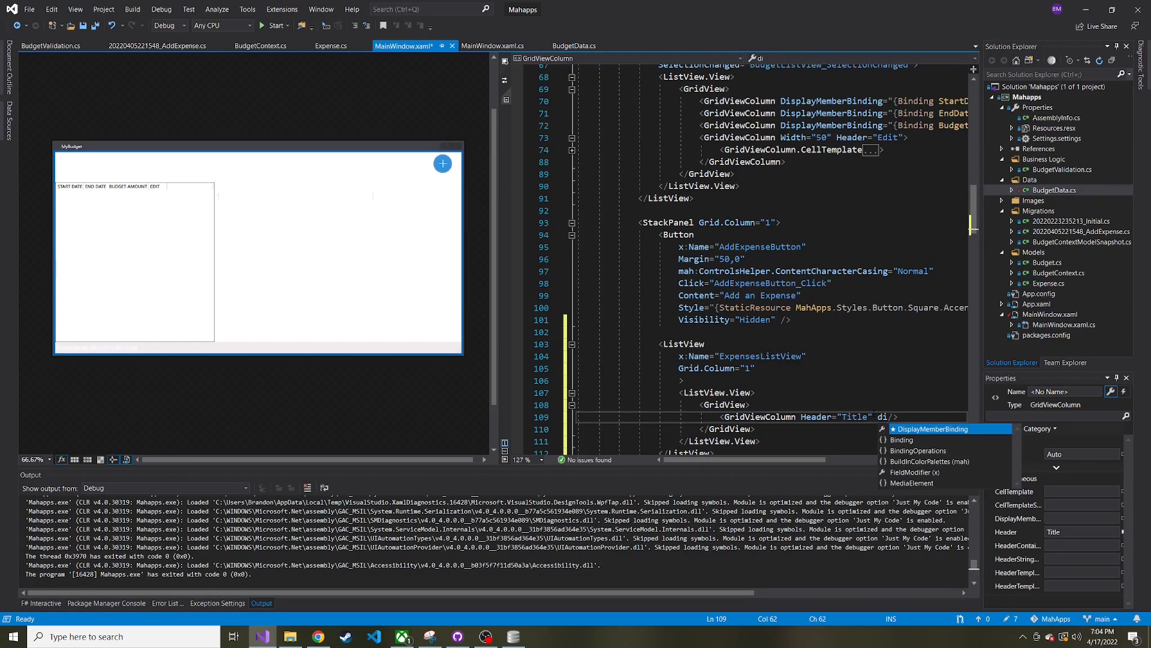
type("DisplayMemberBinding=\"{Binding Title")
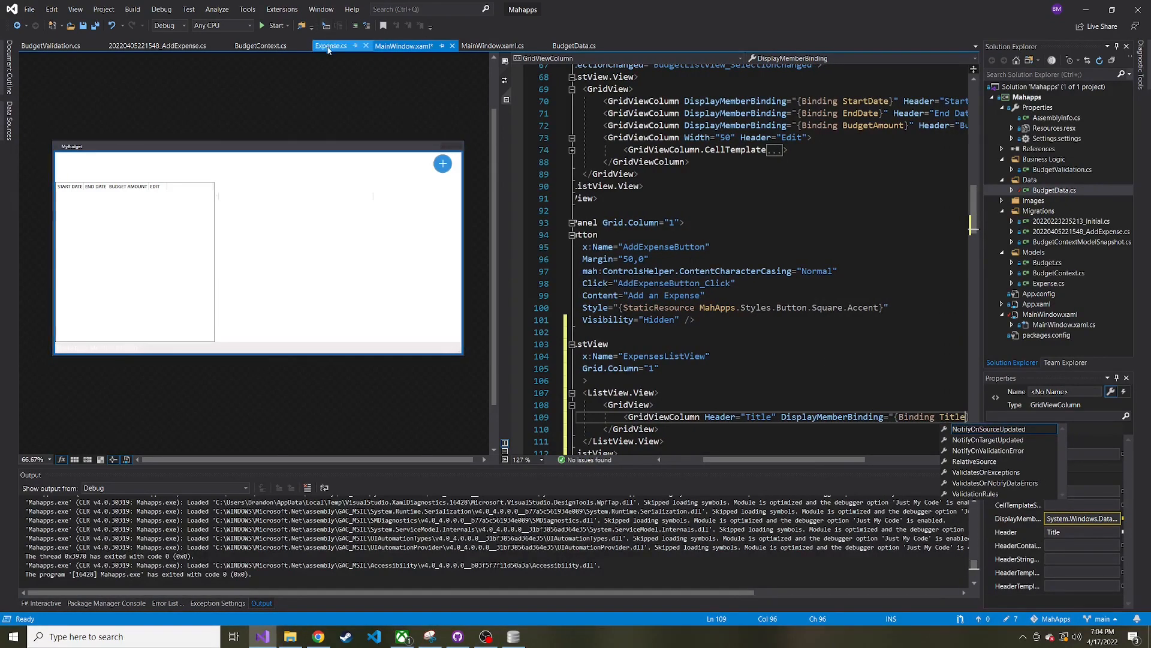
Check property names in Expense.cs, then add the second column bound to Amount
left_click(331, 45)
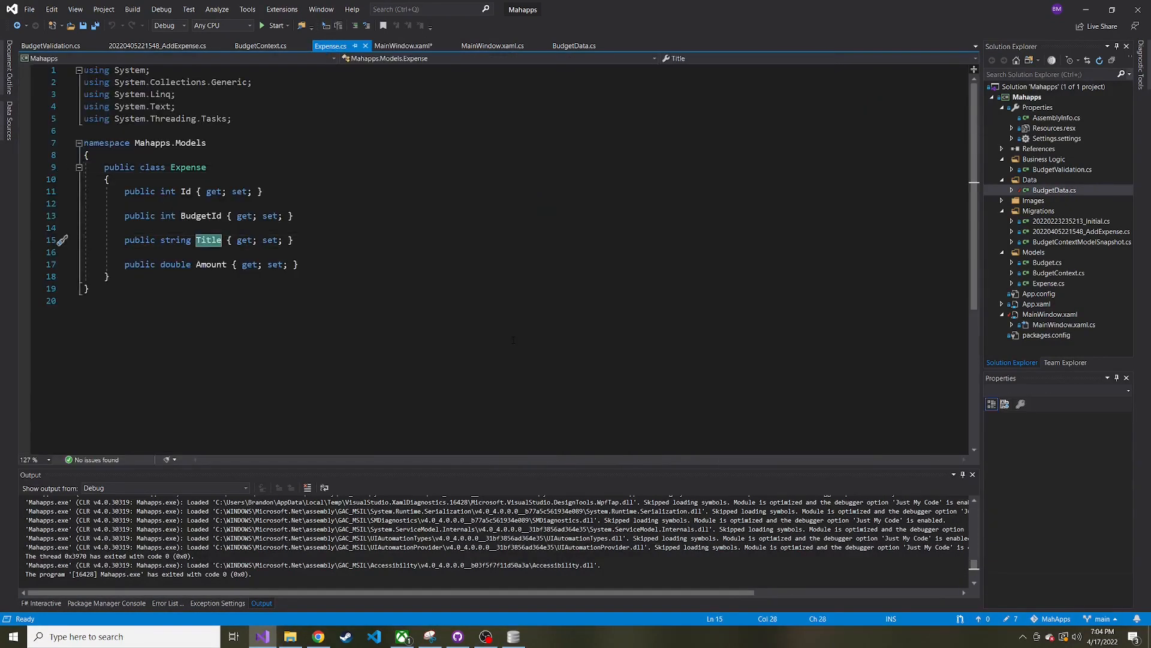
left_click(404, 45)
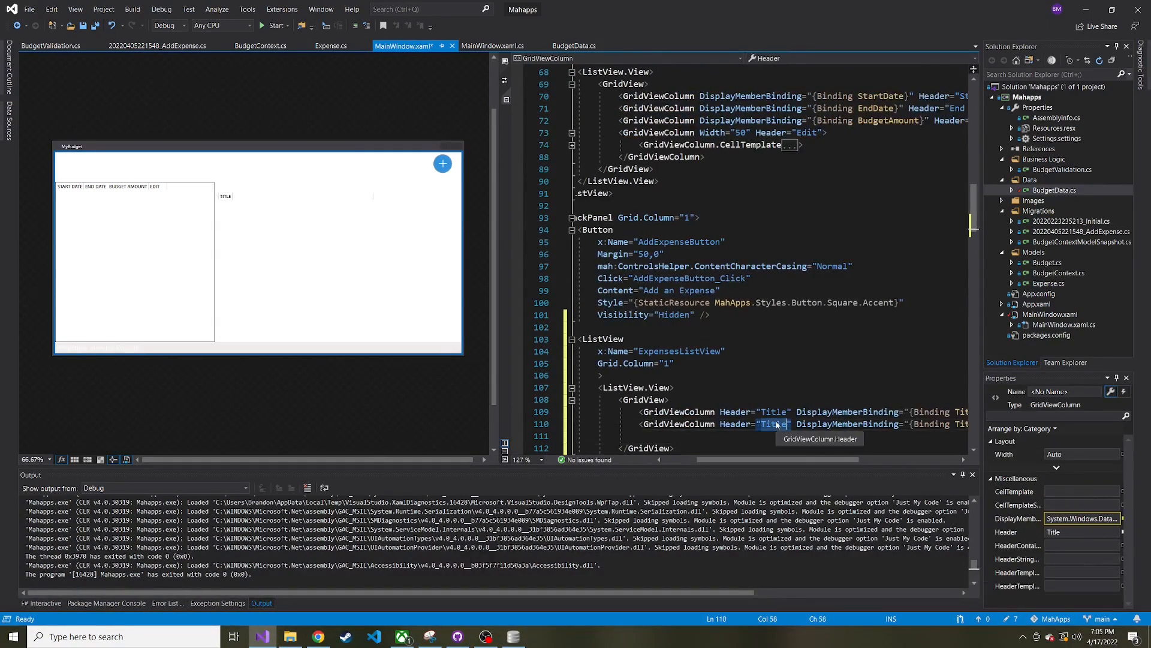
type("Amount")
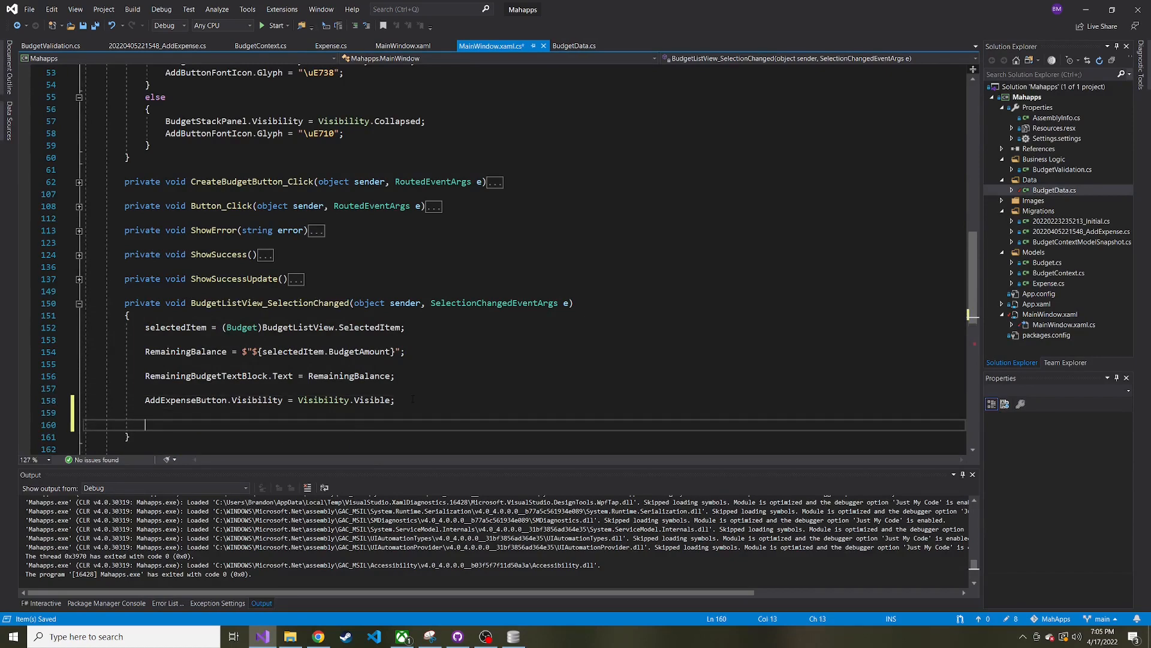
In BudgetListView_SelectionChanged, assign ExpensesListView.ItemsSource = BudgetData.GetExpenses(selectedItem.Id)
type("expensesListView")
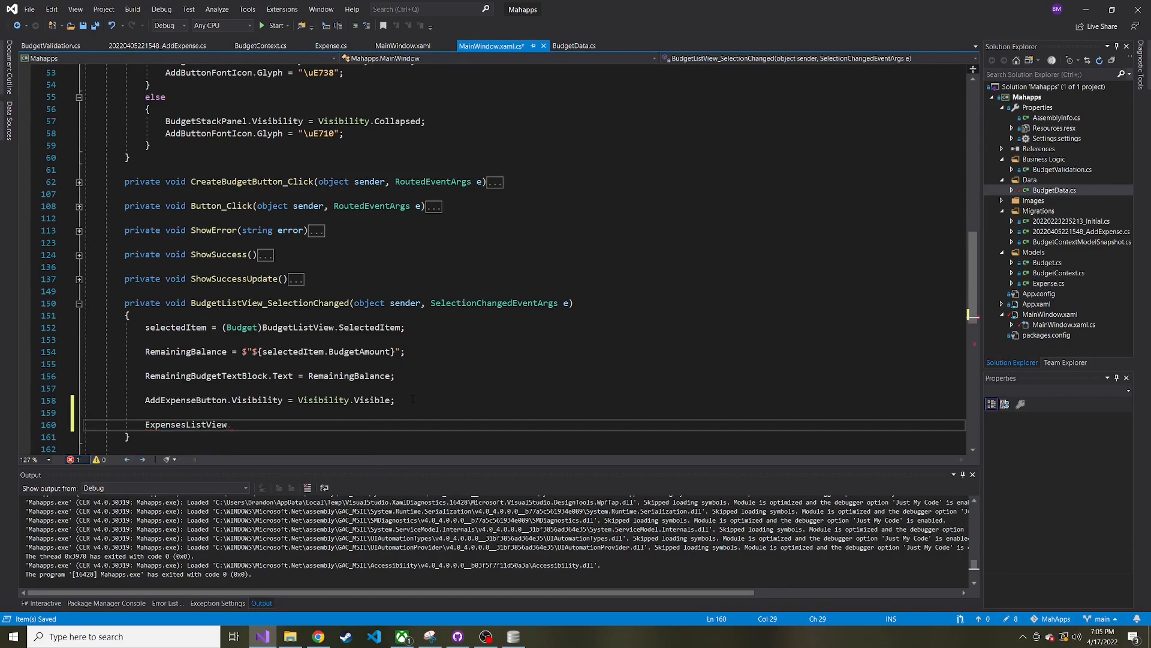
type(".ItemsSource")
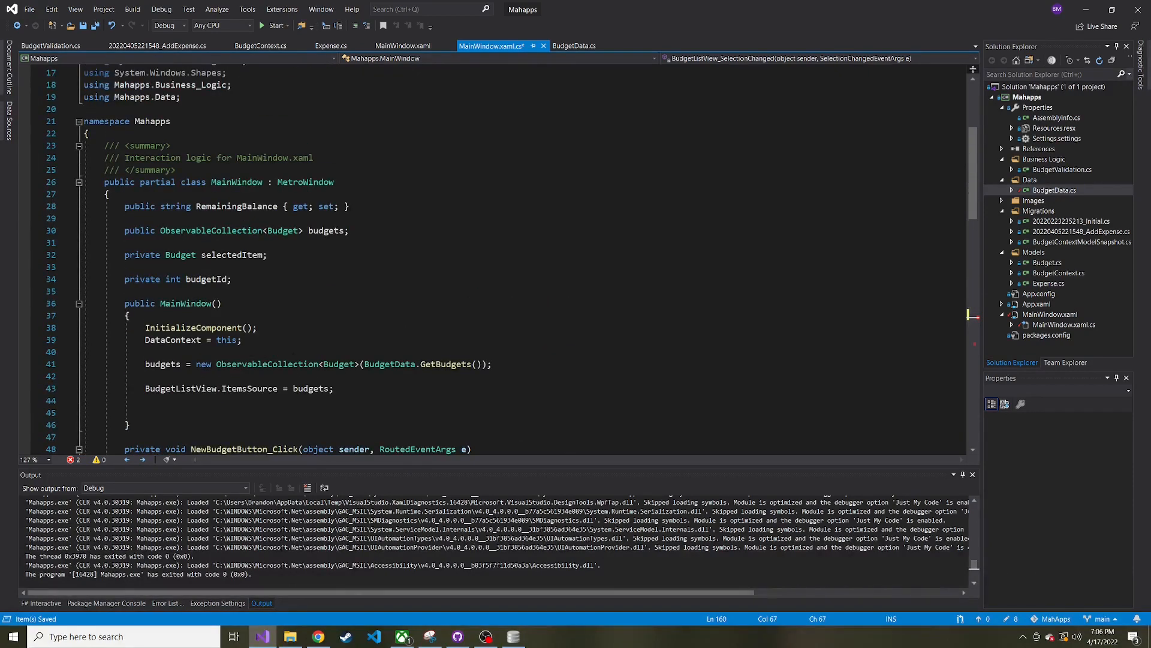
double_click(232, 254)
type("selectedItem.")
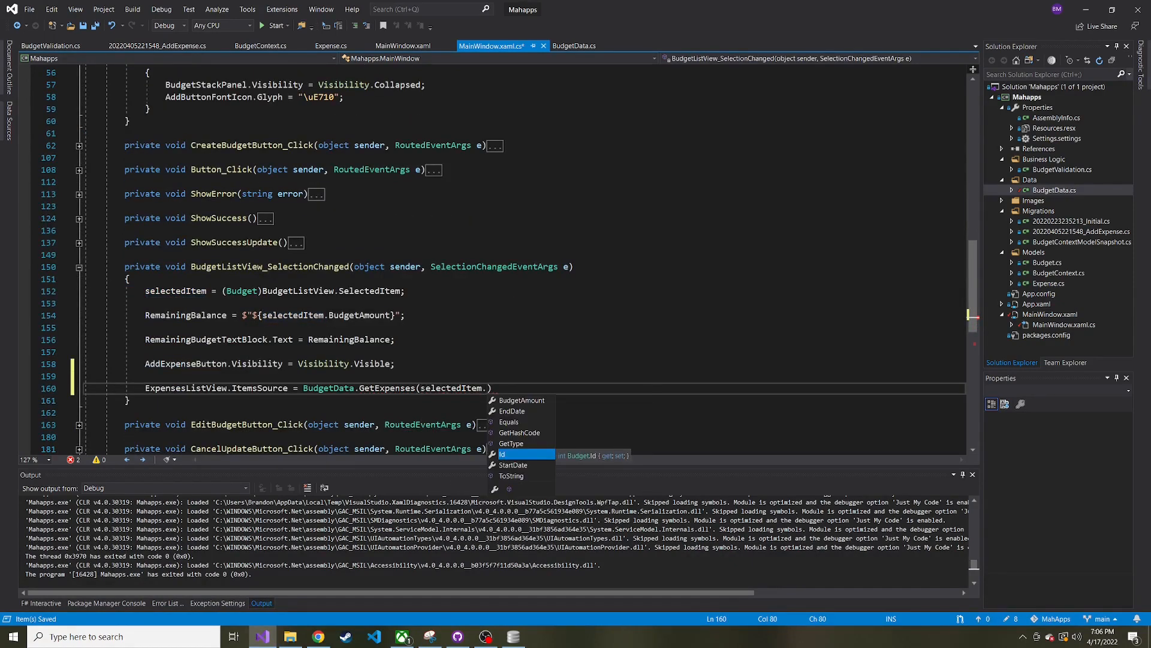
type("Id")
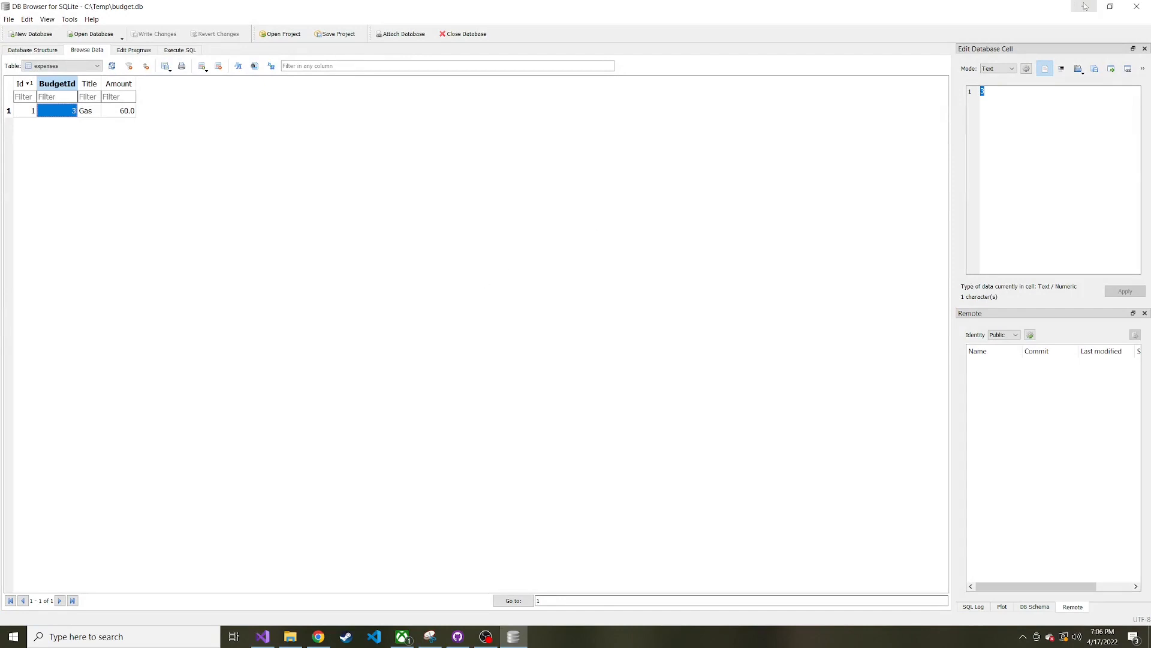
mouse_move(1084, 7)
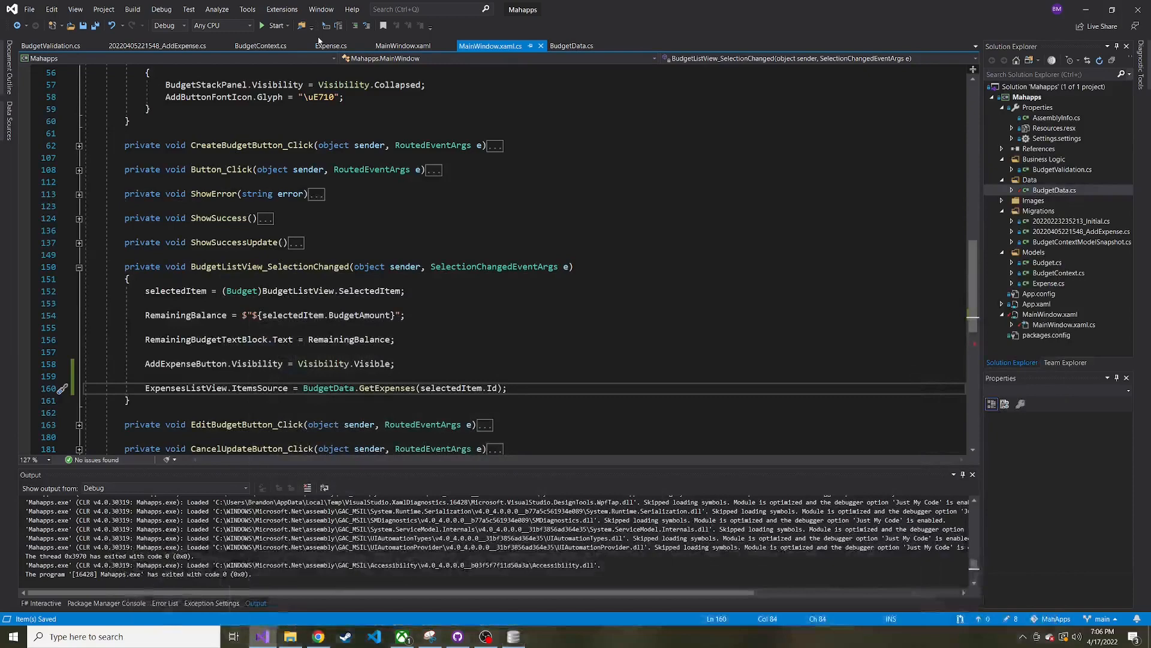
mouse_move(277, 25)
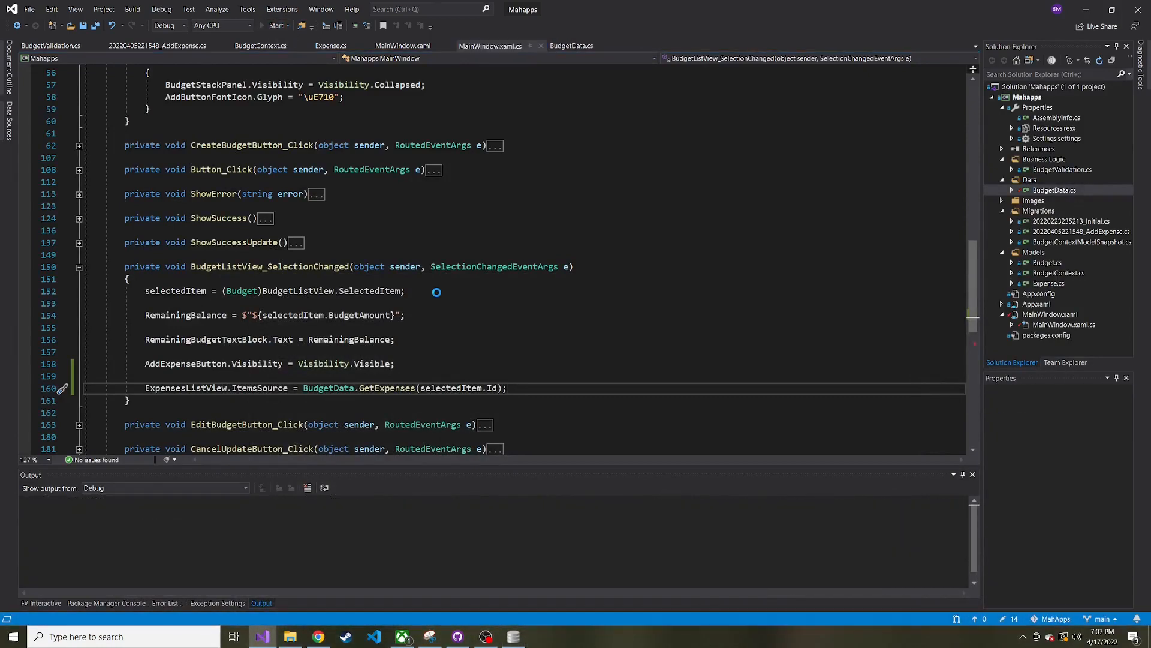
Run the app so the selected $800 budget lists its Gas expense of 60
left_click(276, 25)
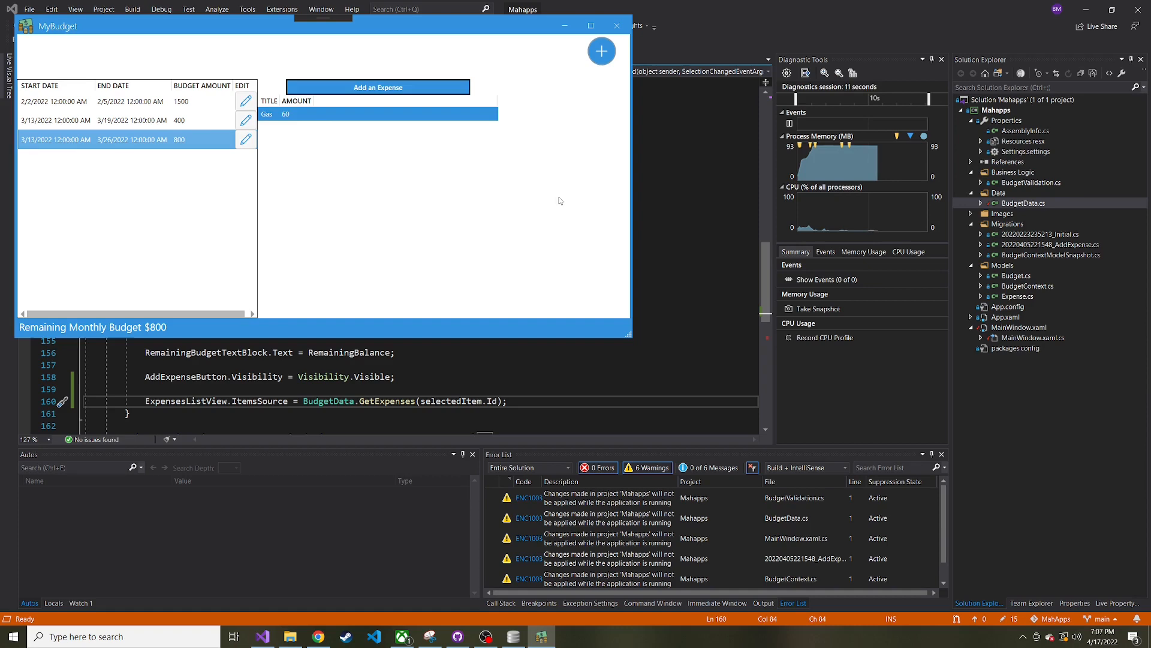
mouse_move(442, 153)
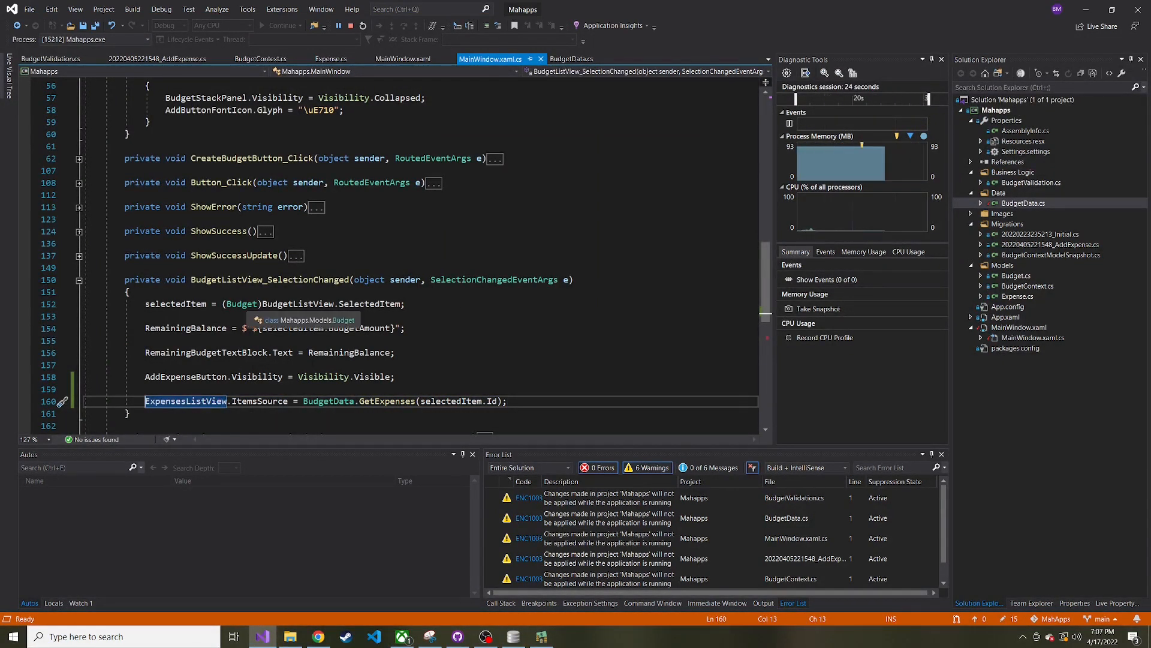
After AddExpenseToDB in CreateExpenseButton_Click, reload ExpensesListView.ItemsSource from GetExpenses(selectedItem.Id)
scroll("down", 3)
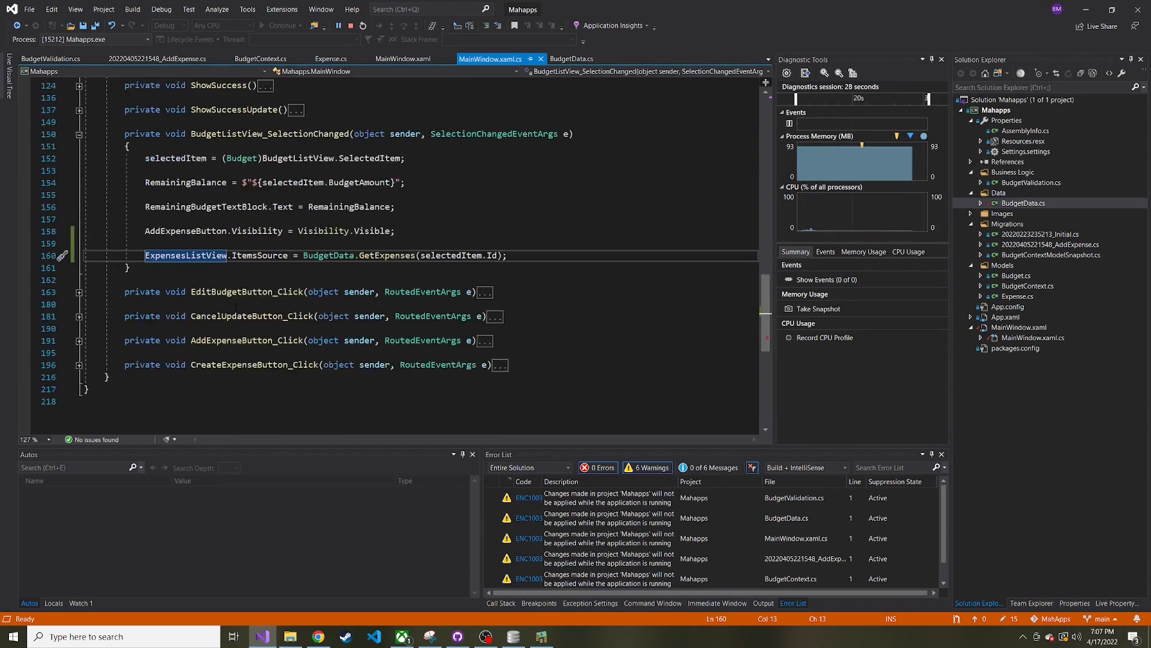
left_click(79, 365)
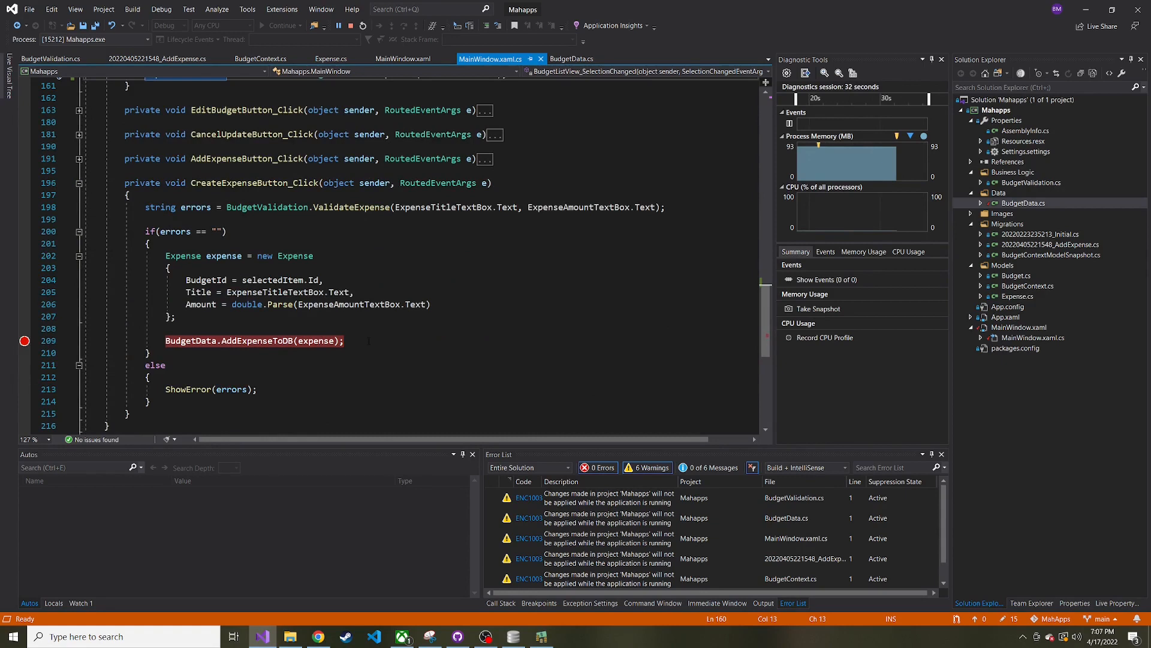
left_click(343, 341)
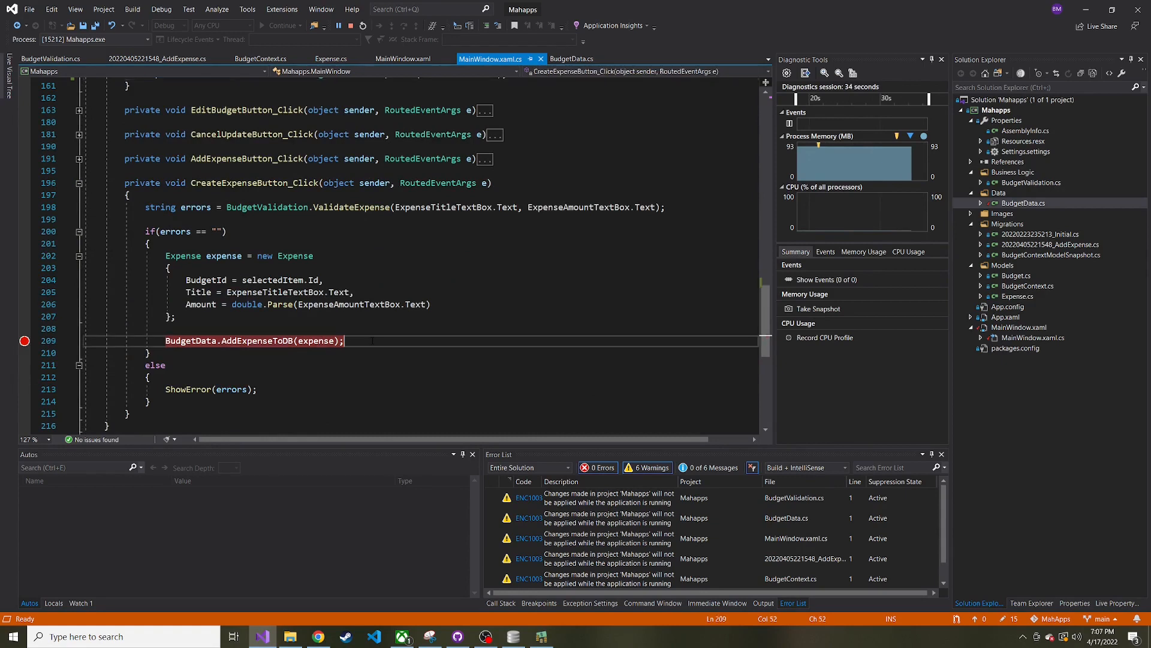
type("ExpensesListView.ItemsSource = BudgetData.GetExpenses(selectedItem.Id);")
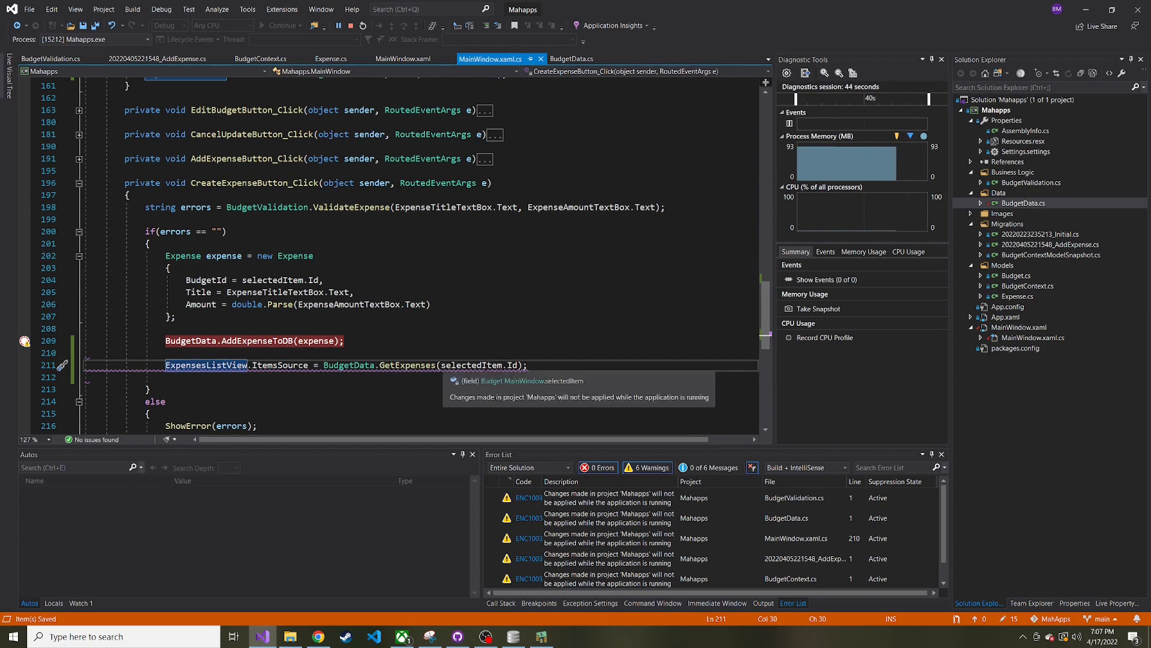
left_click(255, 340)
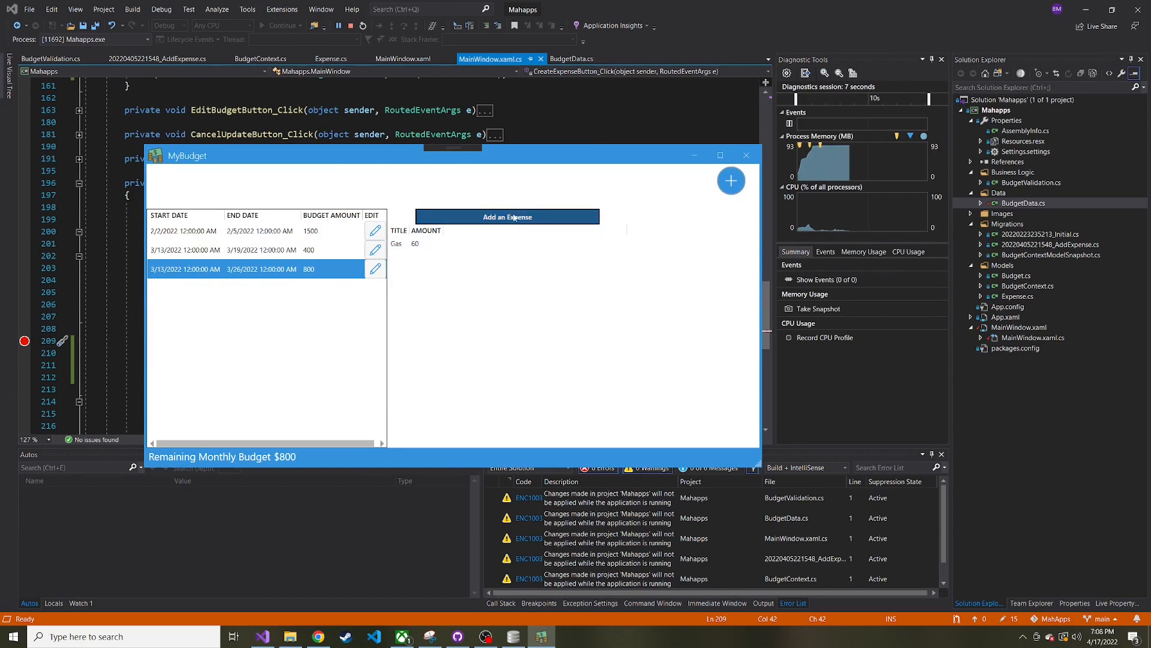
Add a new Rent expense of 1000 through the Add an Expense form
left_click(506, 216)
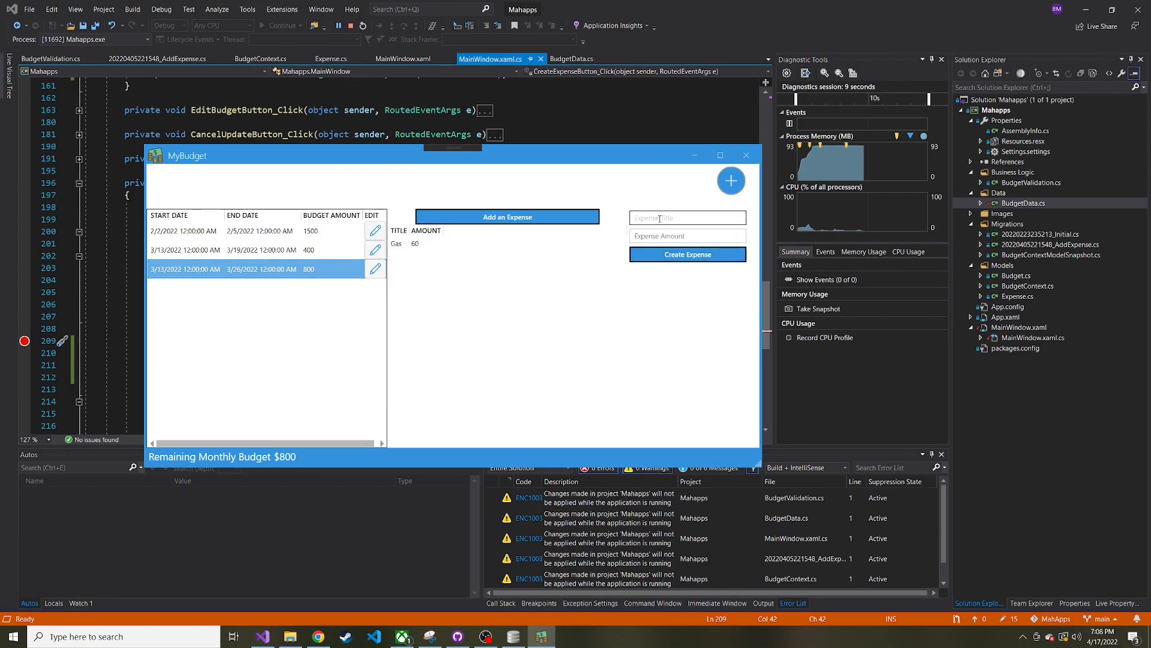
type("Retri")
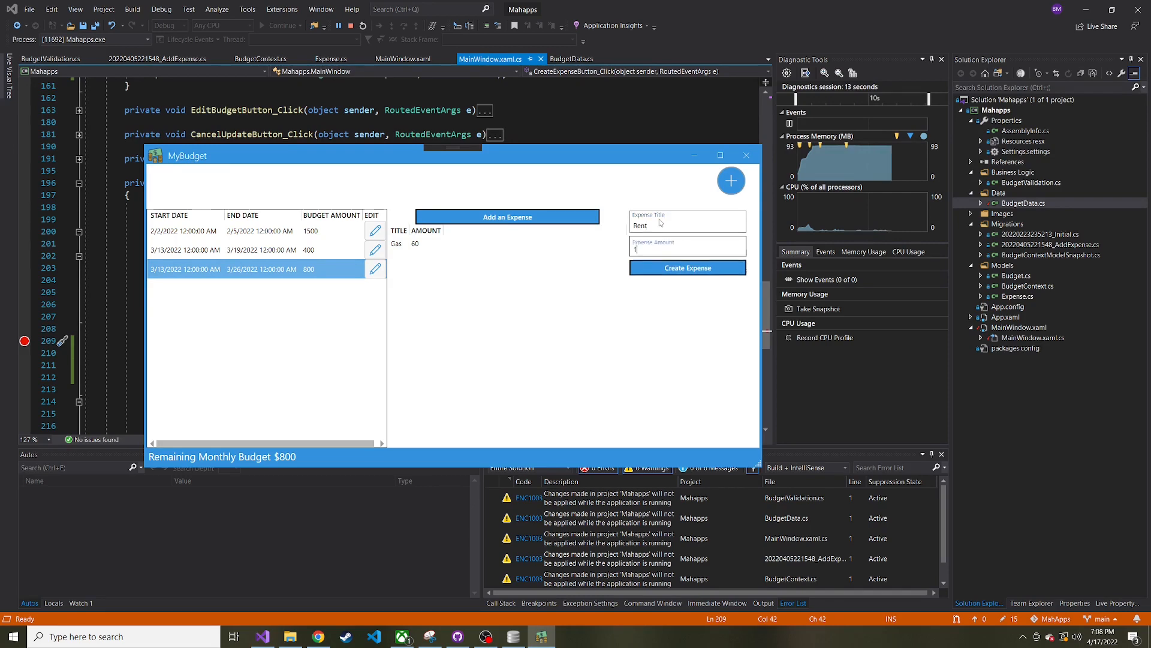
type("000")
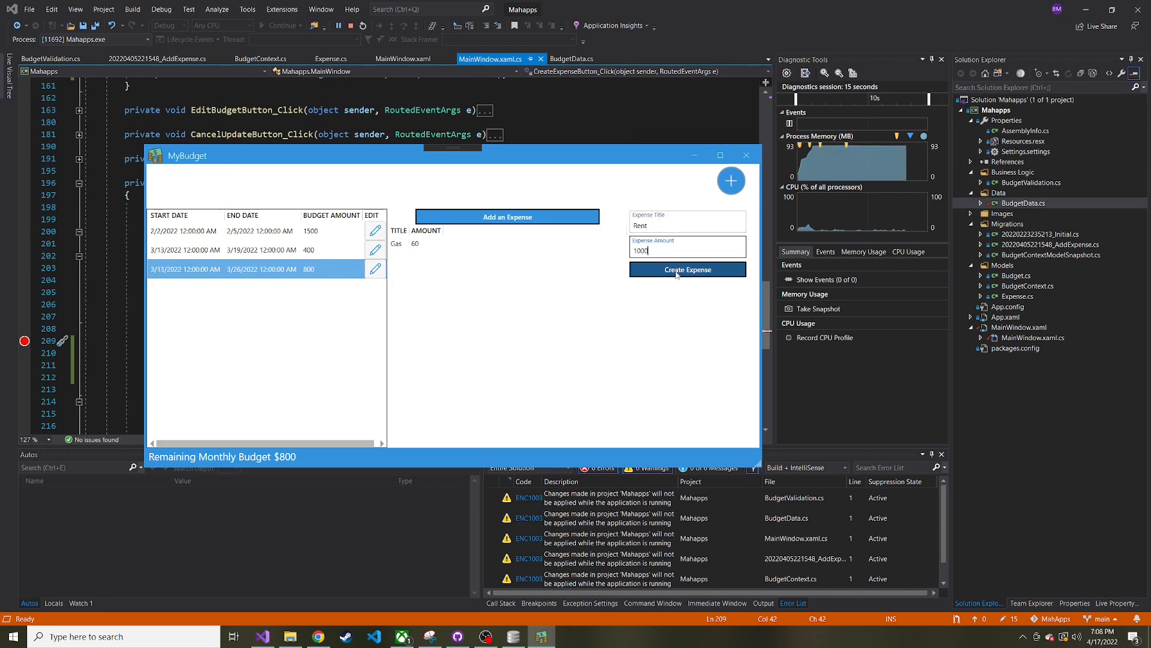
left_click(686, 270)
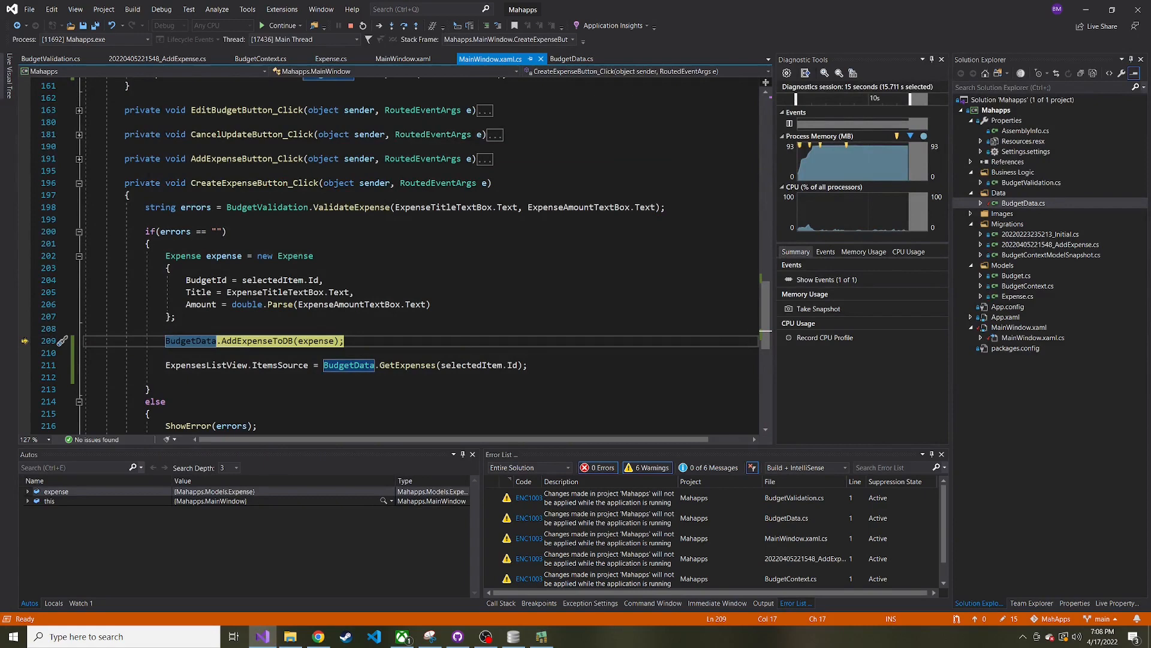
Continue past the breakpoint so Rent 1000 appears beneath Gas 60, then select Gas
left_click(280, 25)
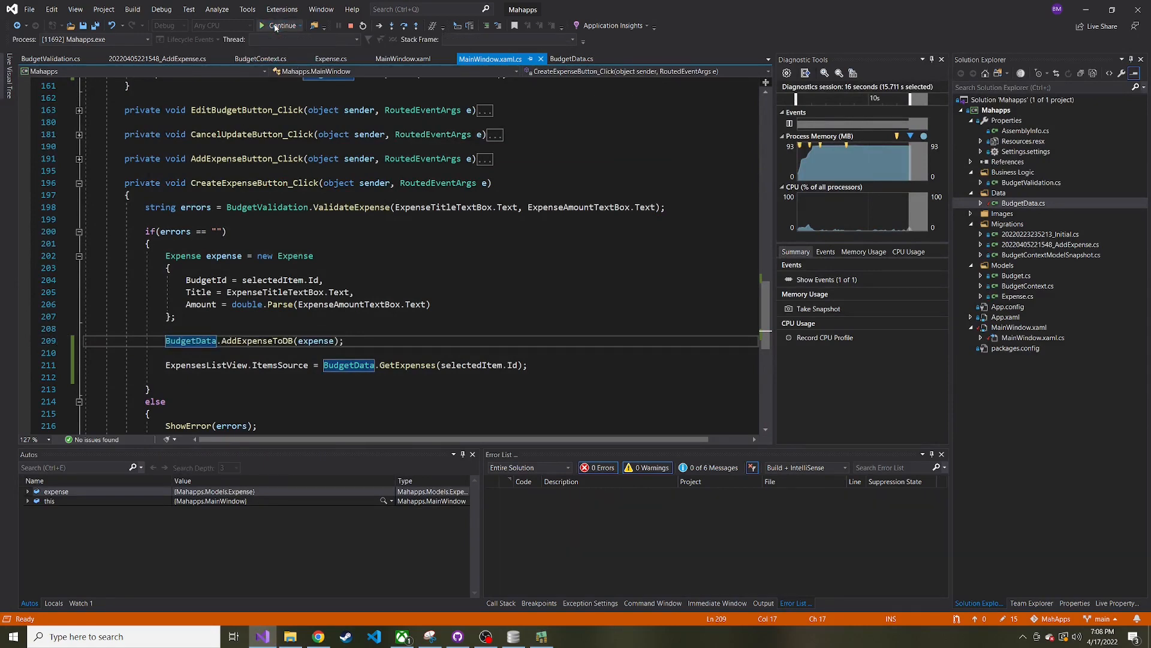
left_click(279, 25)
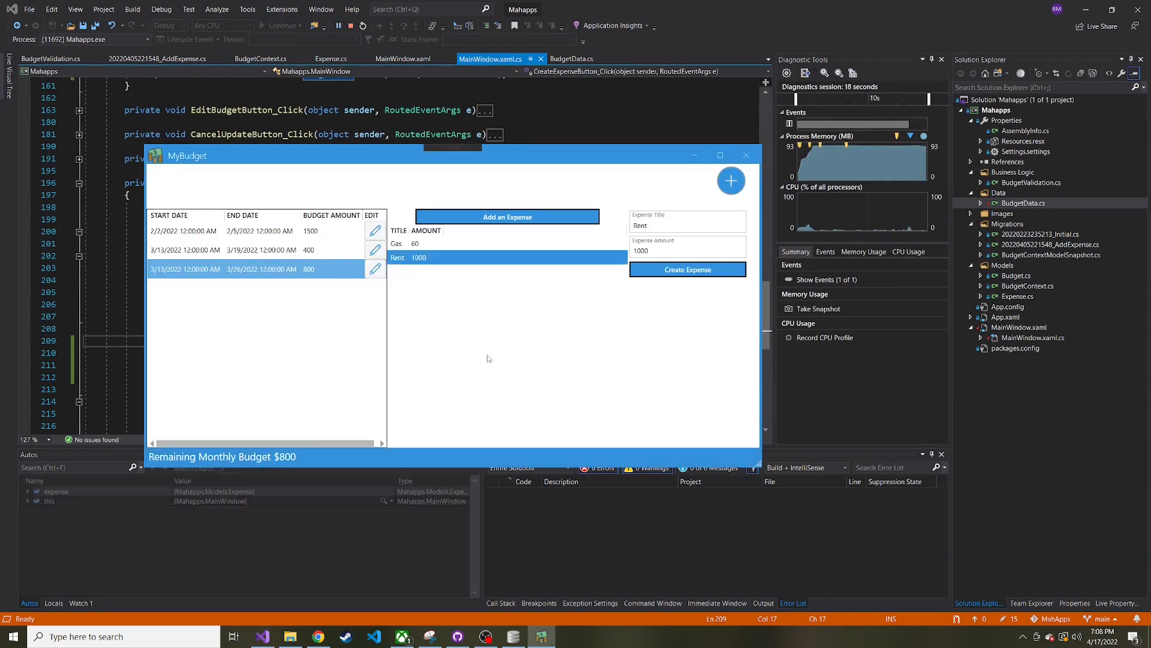
left_click(436, 243)
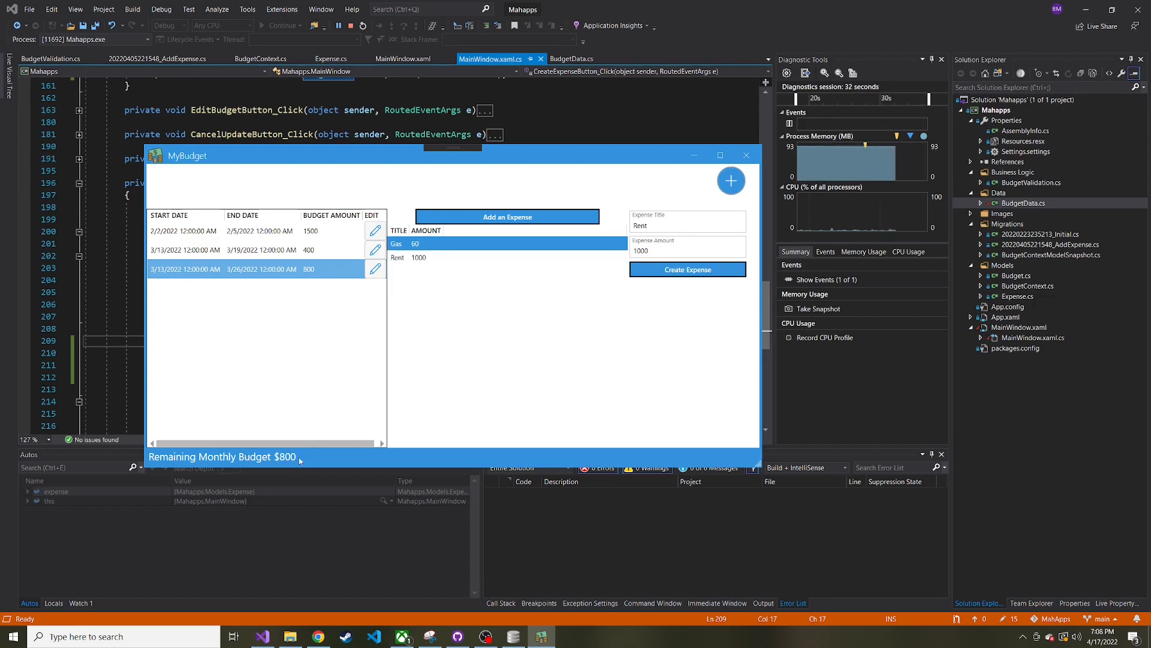
mouse_move(308, 460)
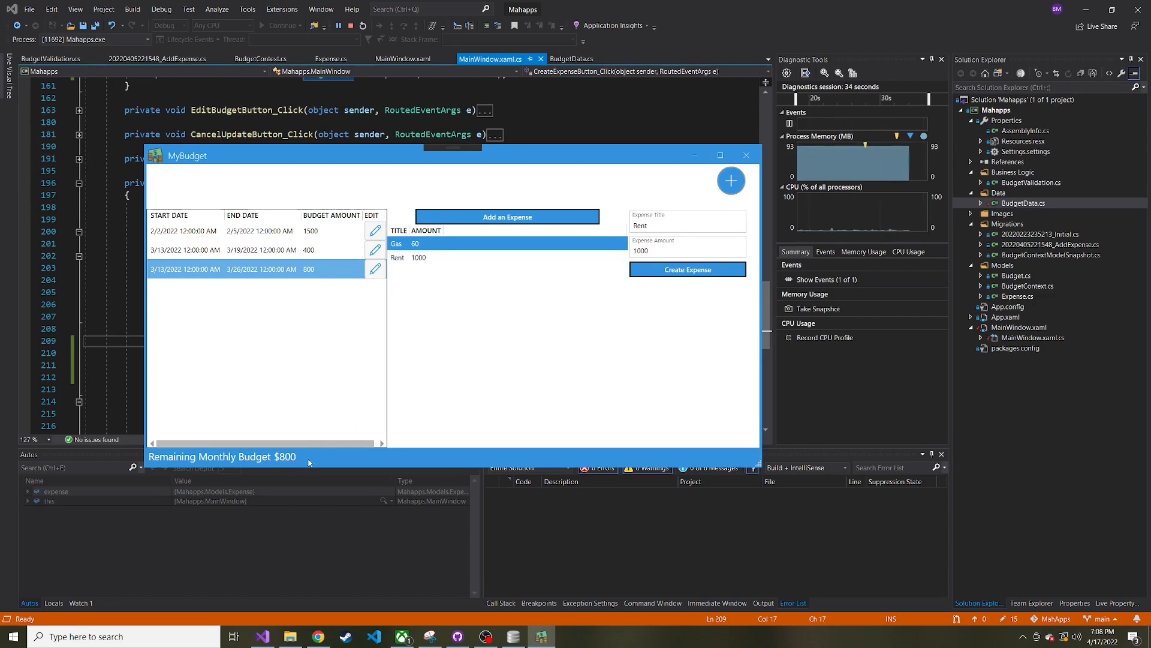